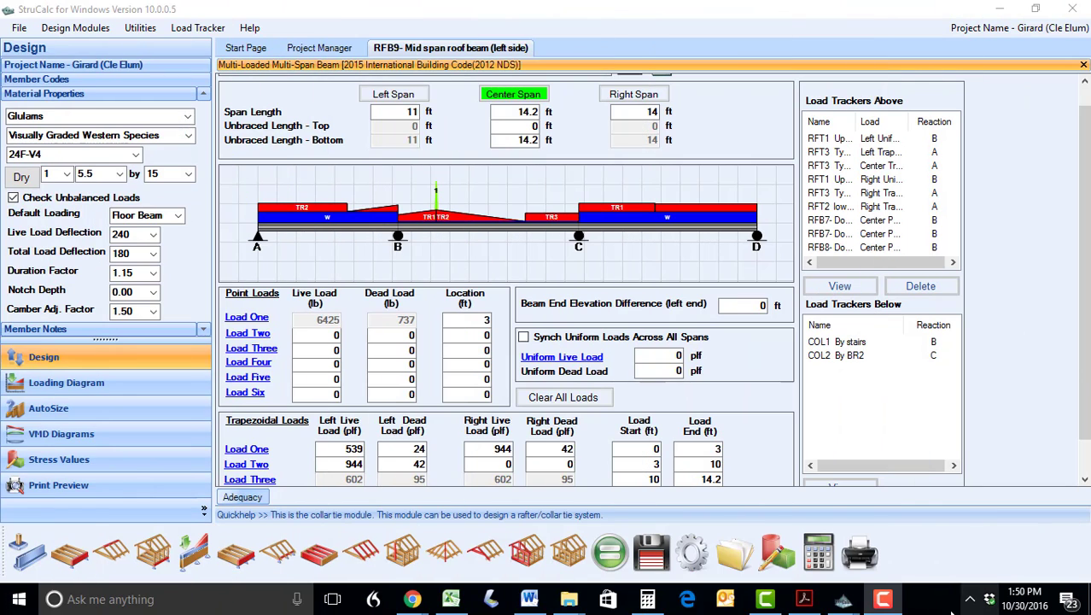
mouse_move(650, 550)
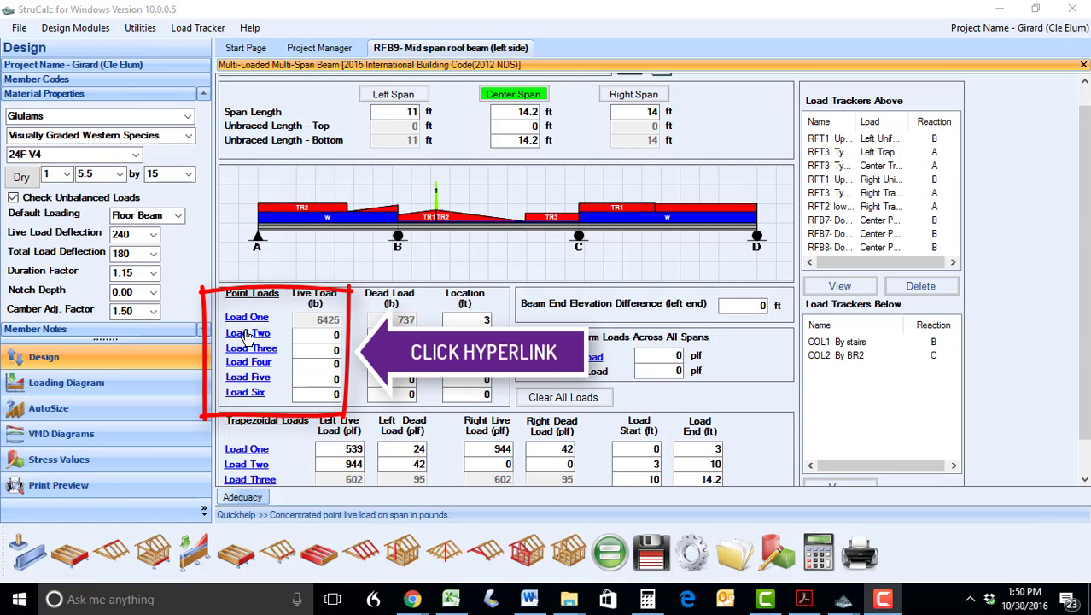
Open the member transfer list for RFB9's second point load
click(247, 333)
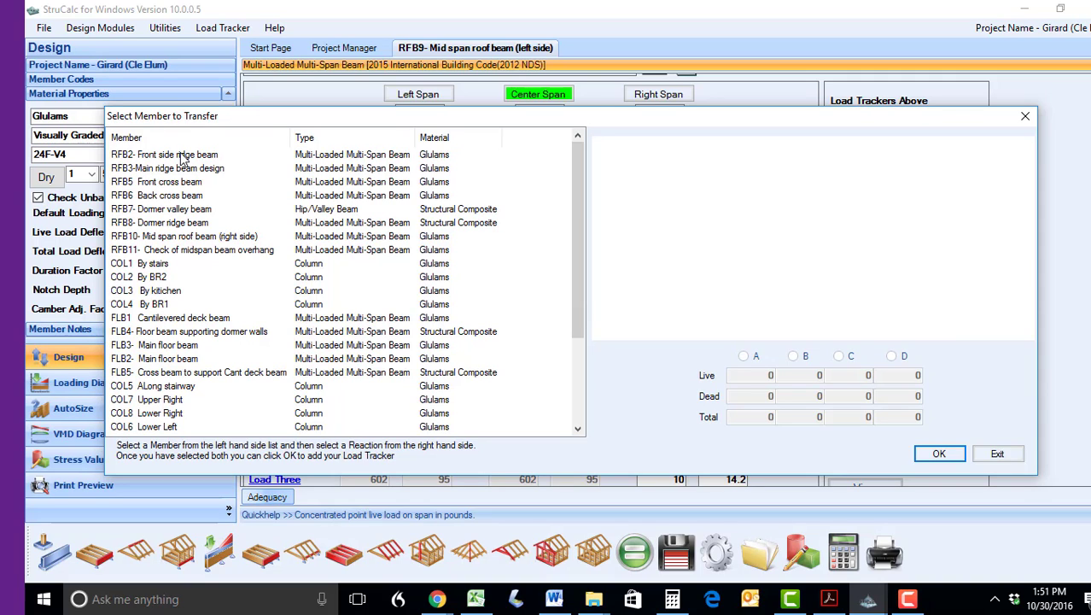
Transfer reaction B of RFB2 and RFB5 into point load two: 11183 lb live, 2209 lb dead
click(164, 154)
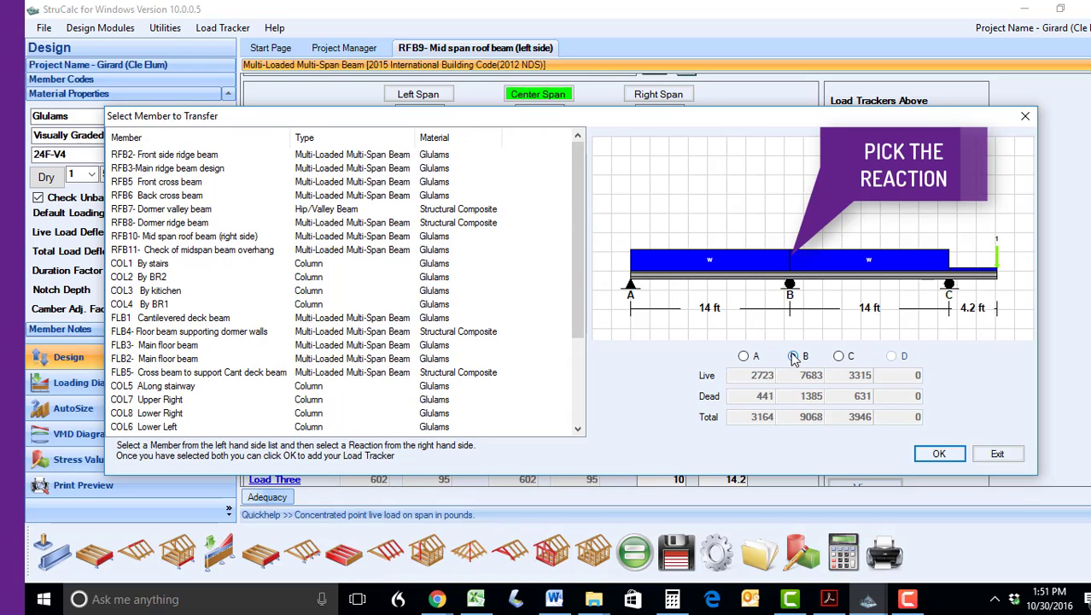
click(938, 454)
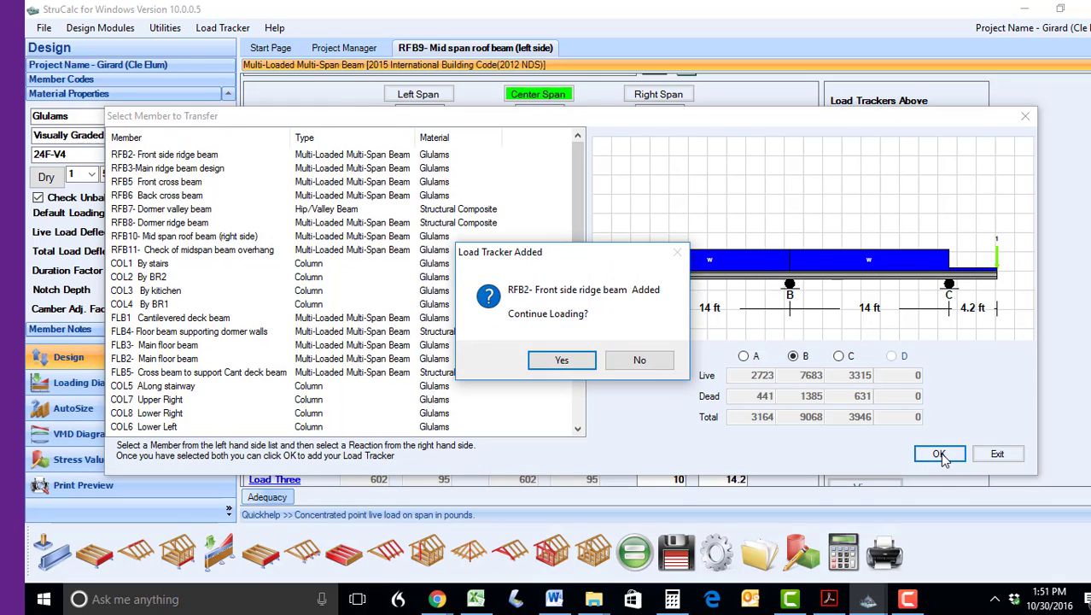
click(640, 360)
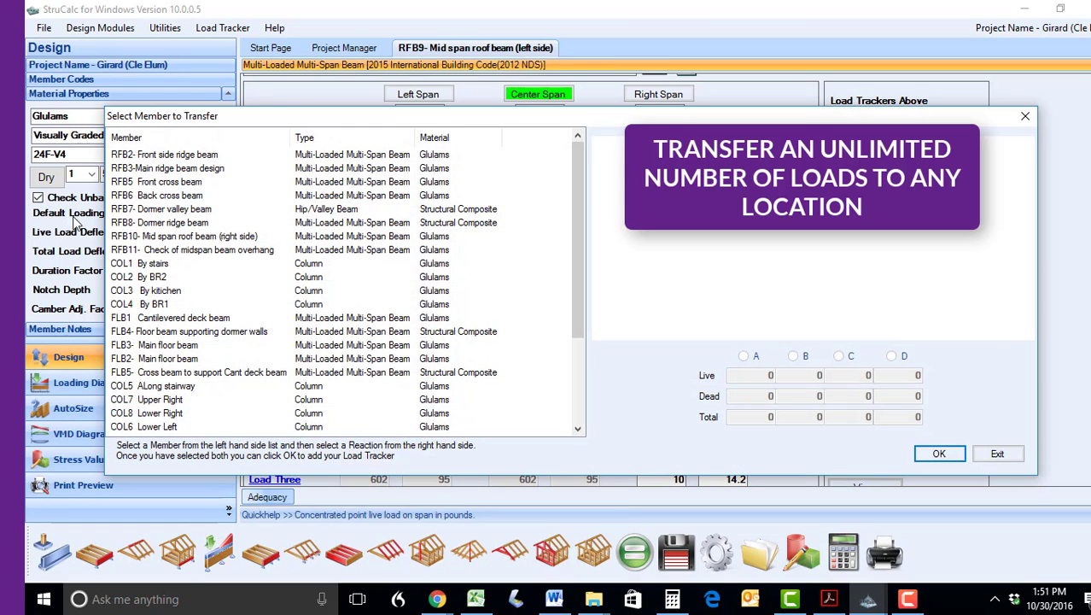
click(793, 356)
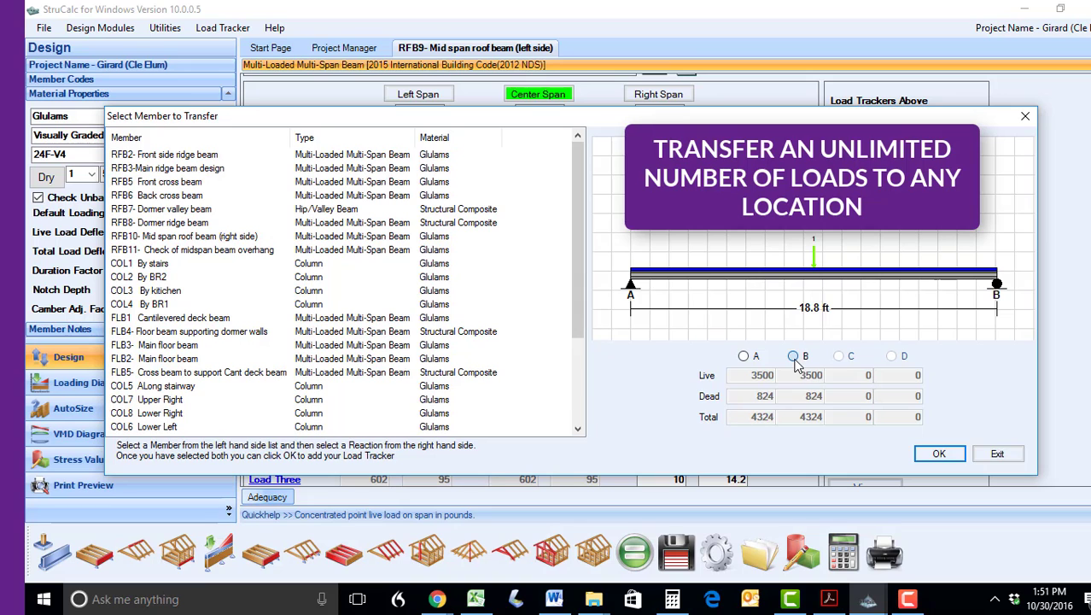
click(939, 454)
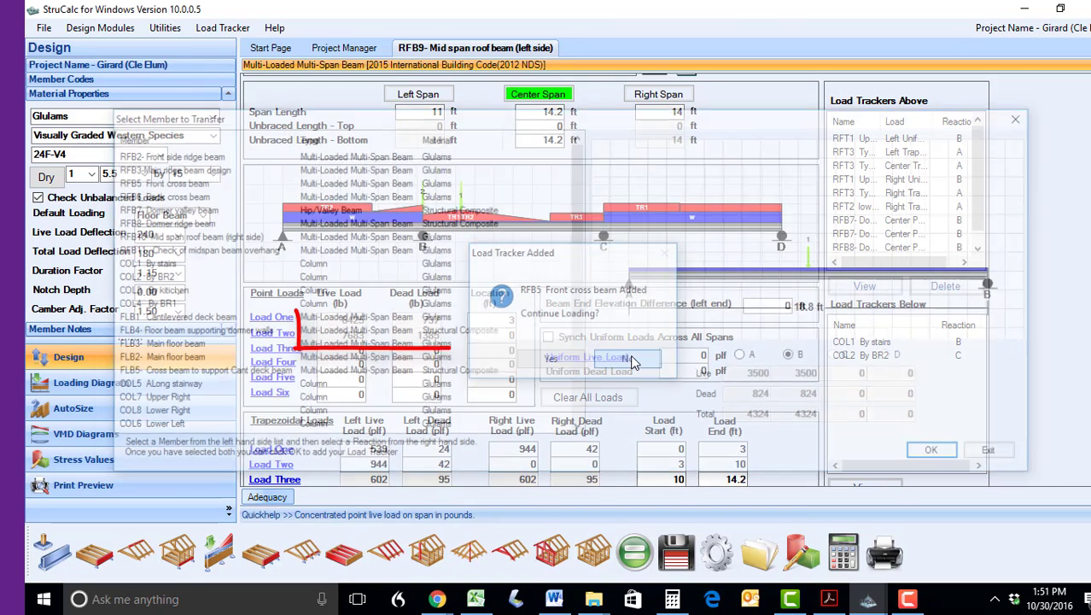
click(931, 449)
text(6)
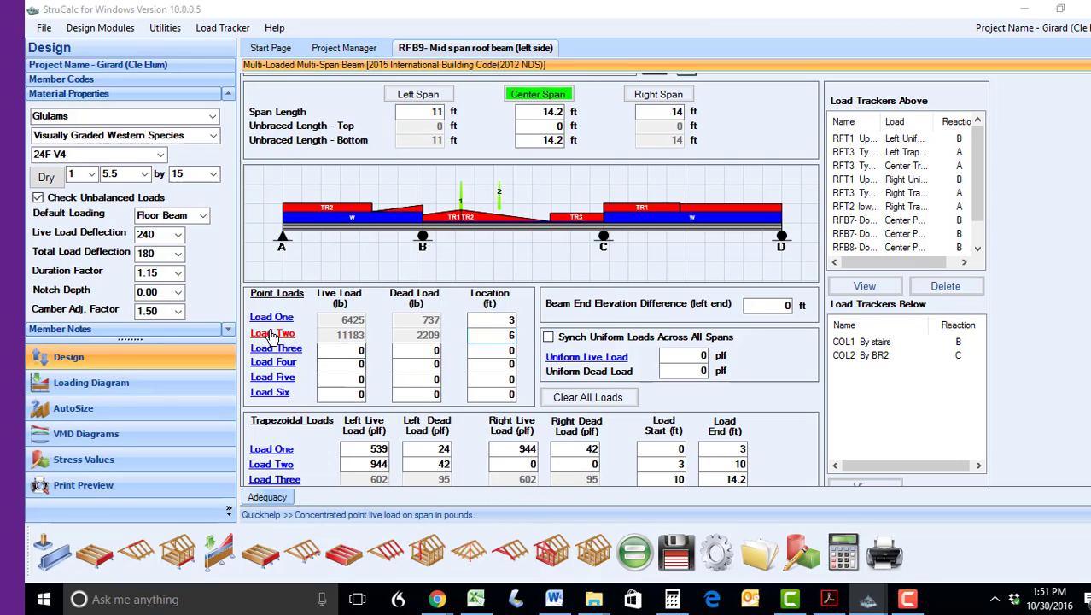
click(271, 333)
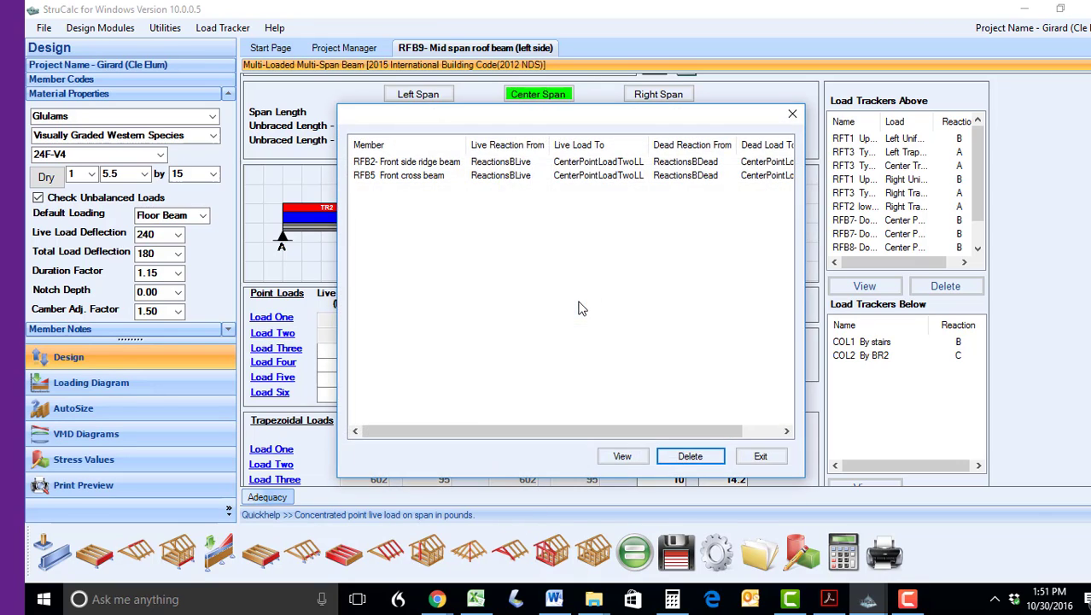
click(759, 455)
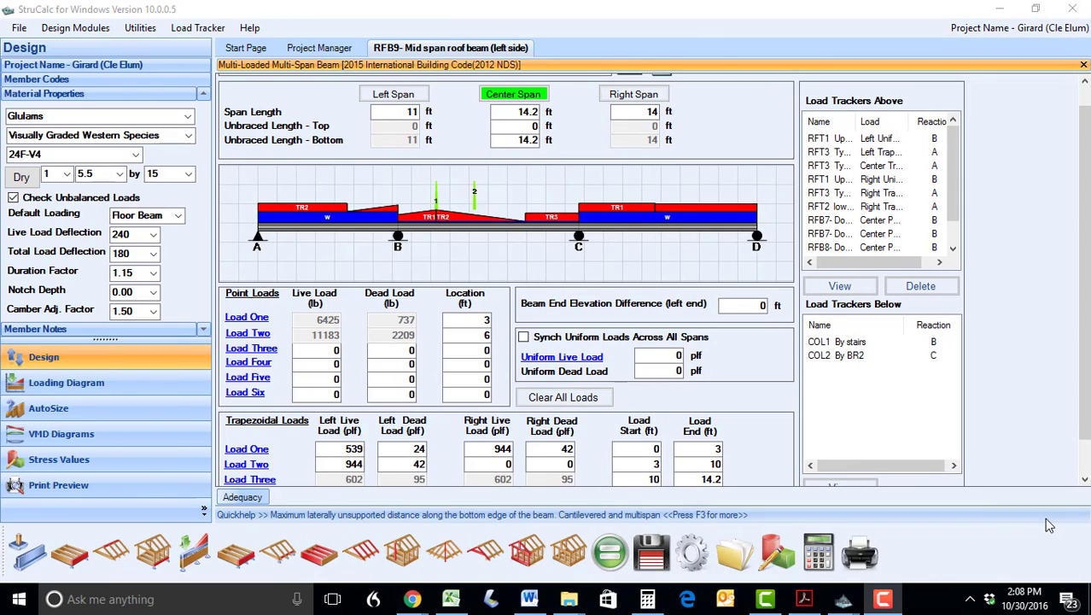
mouse_move(576, 356)
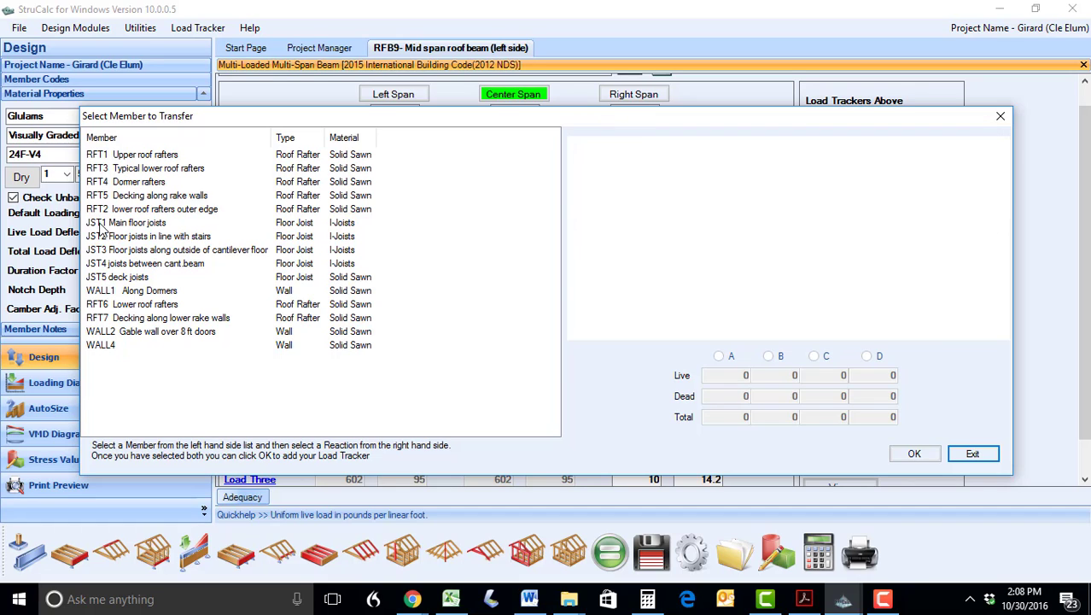
Pick RFT3 typical lower roof rafters and take their reaction B
click(158, 167)
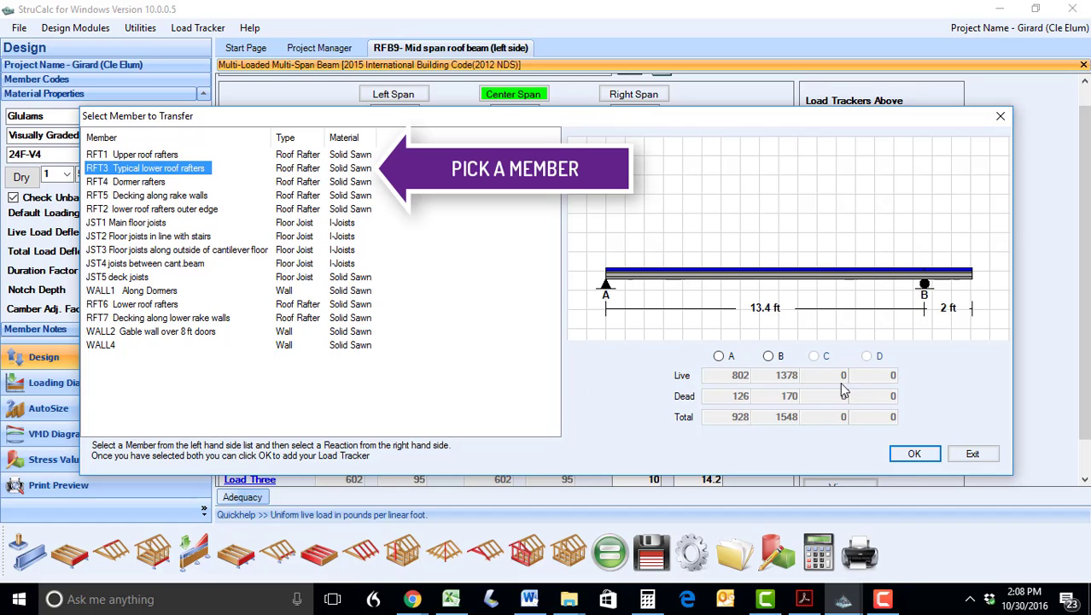
click(767, 355)
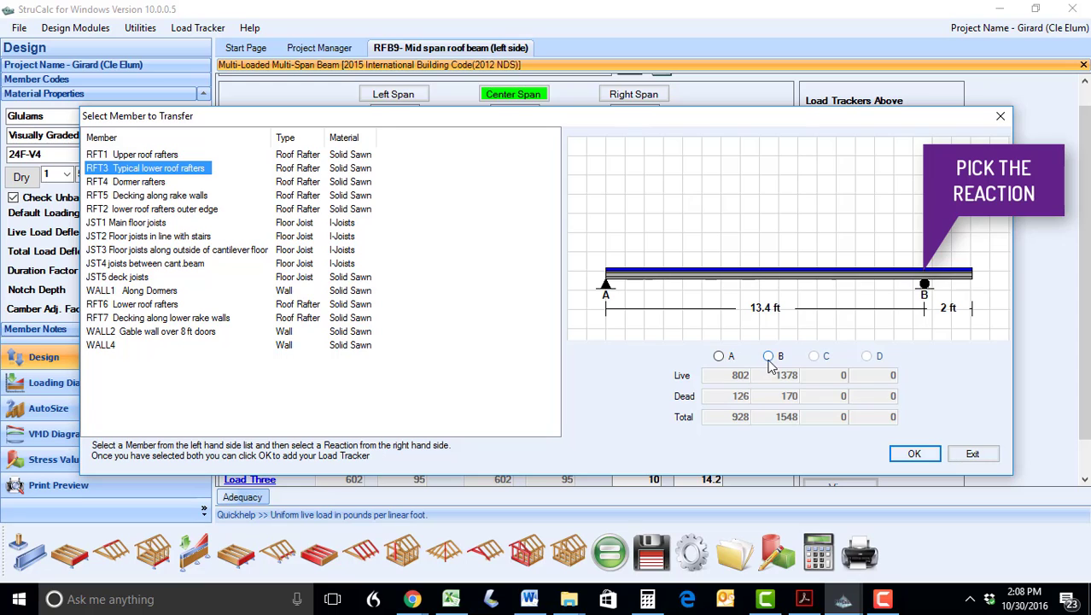
click(915, 453)
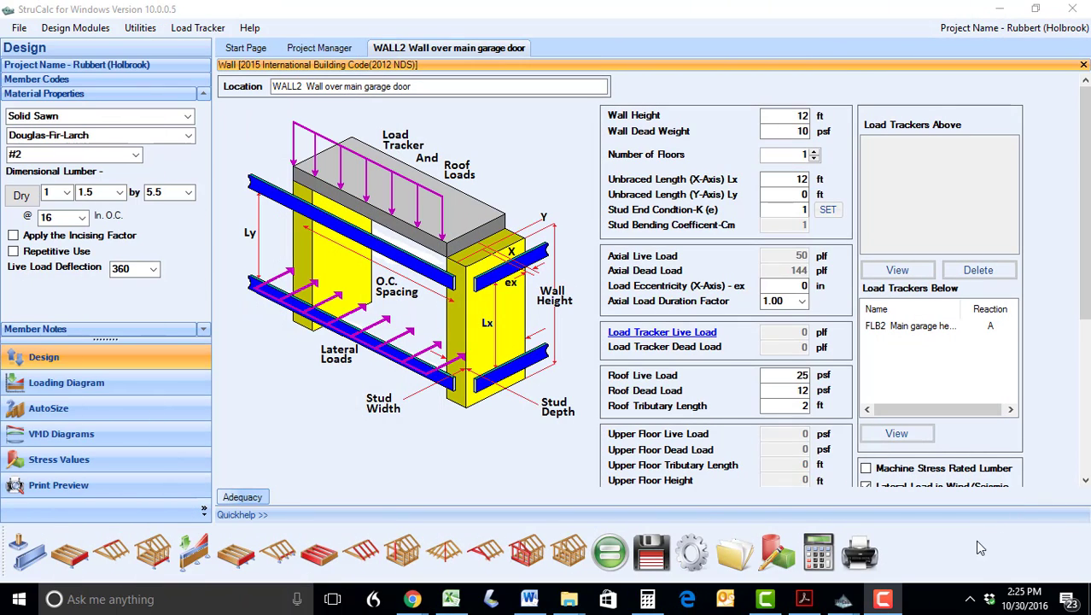
Set WALL2's roof tributary length to 20 ft and save over the existing design
click(783, 405)
text(0)
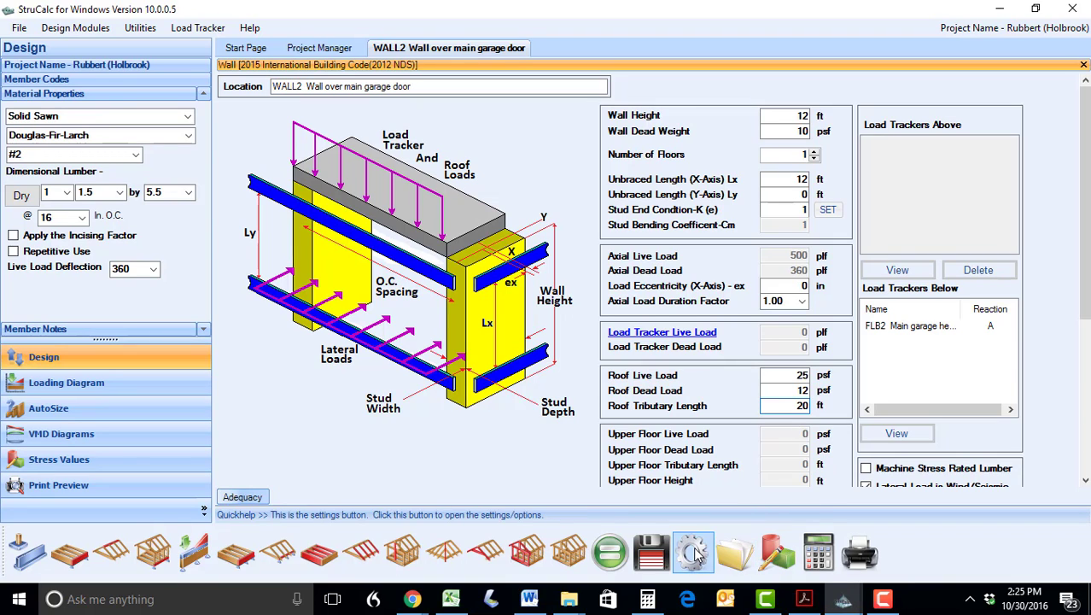
click(650, 550)
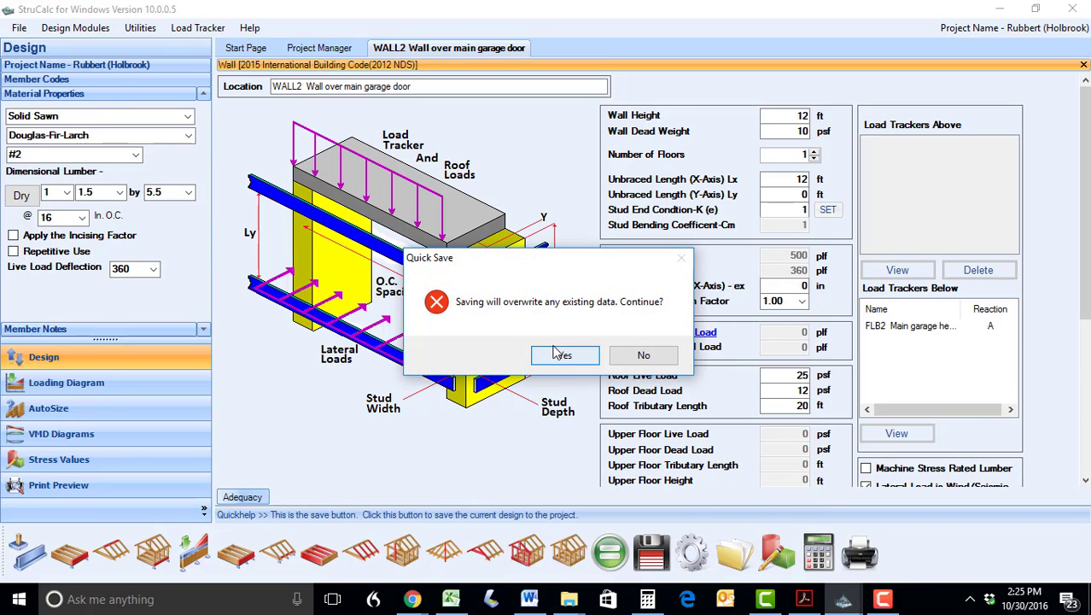
click(563, 354)
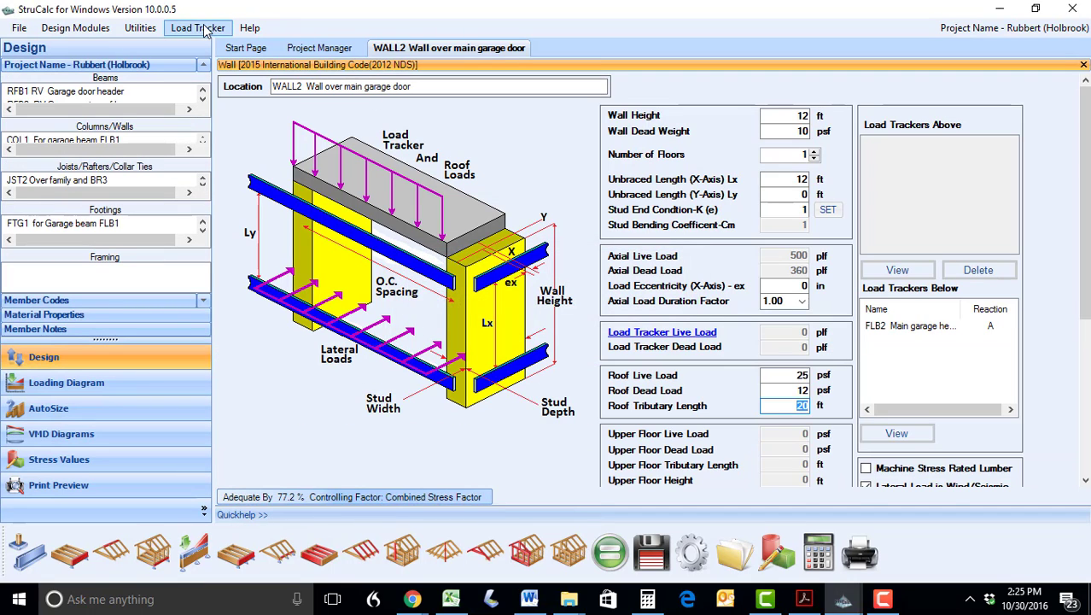
Recalculate the whole project and open the inadequate DKB1, FTG4 and FLB2 designs
click(197, 27)
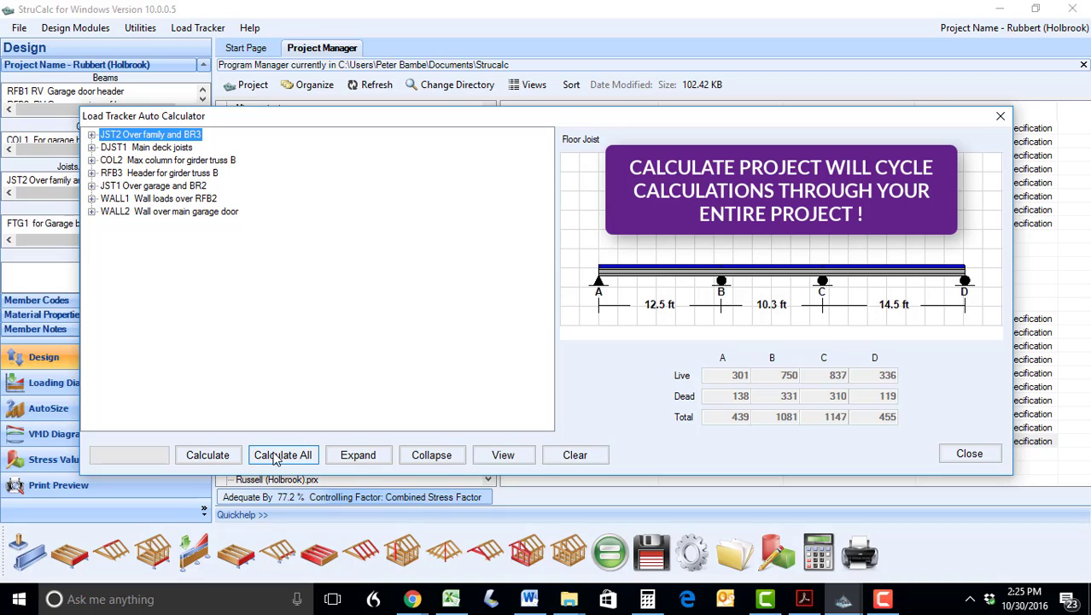
click(283, 455)
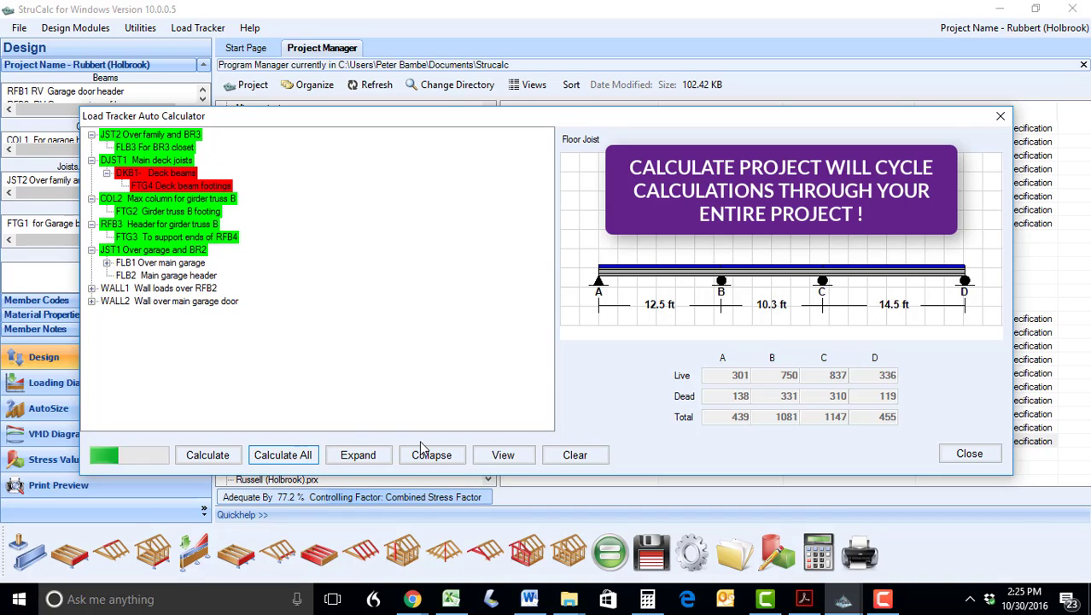
click(283, 454)
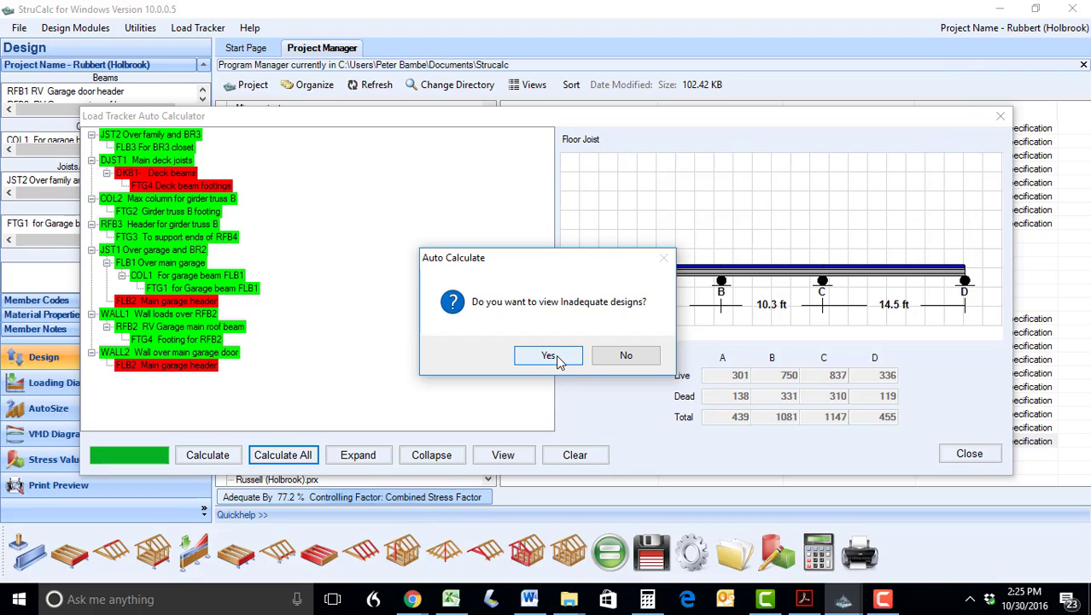
click(548, 355)
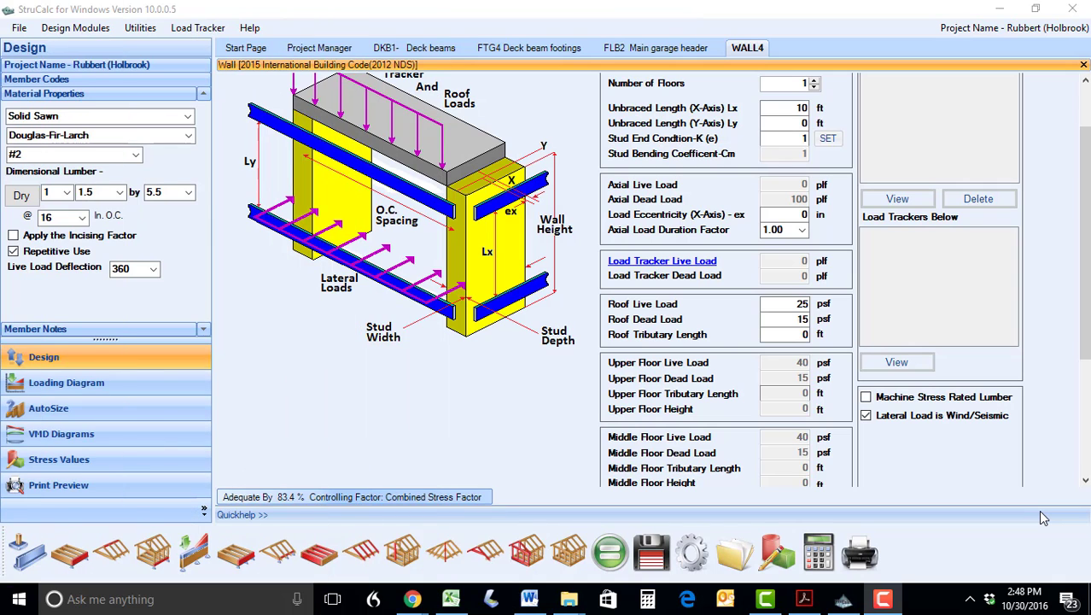
mouse_move(867, 164)
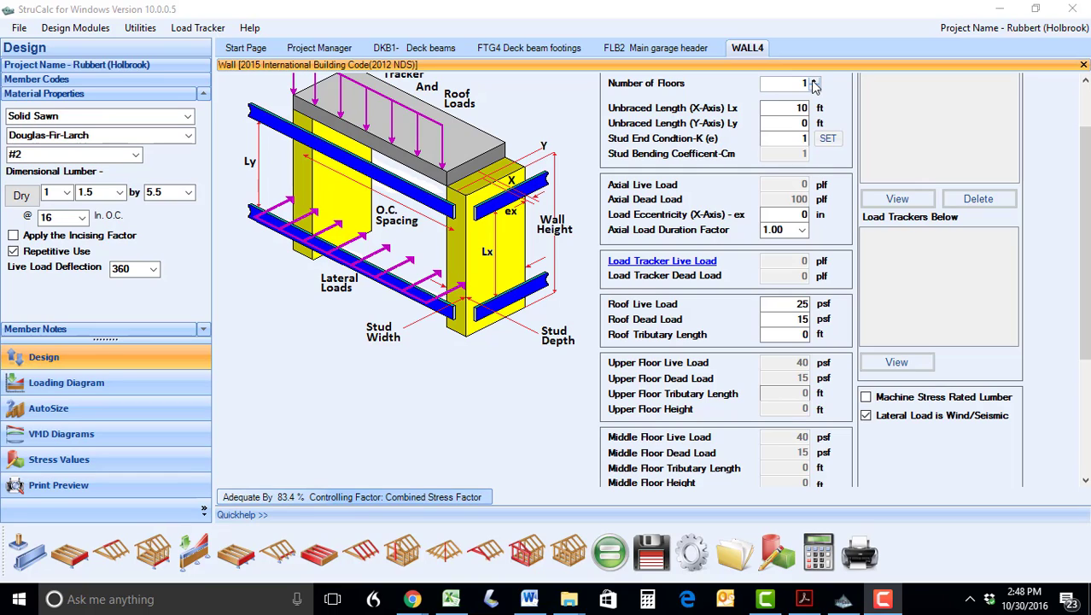
Give WALL4 two floors with 10 ft roof and 6 ft upper-floor tributary lengths
click(814, 80)
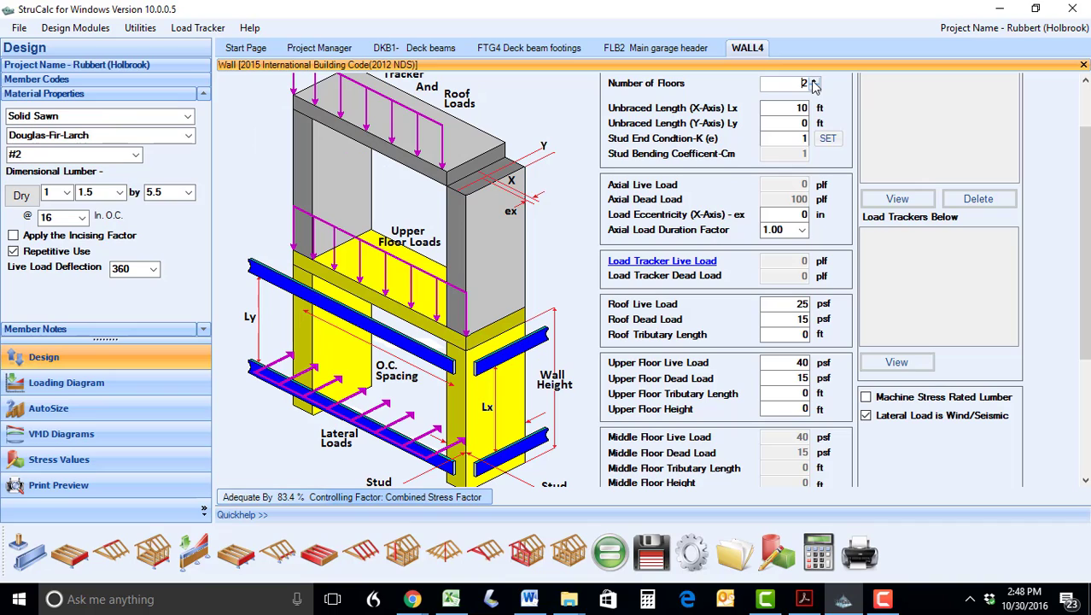
click(813, 79)
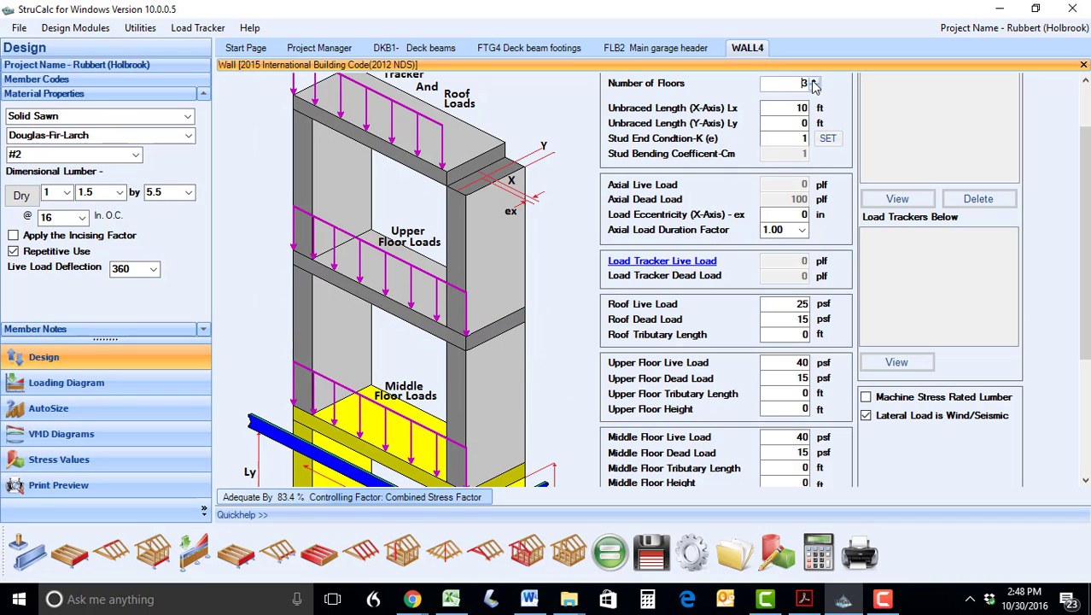
click(813, 88)
text(6)
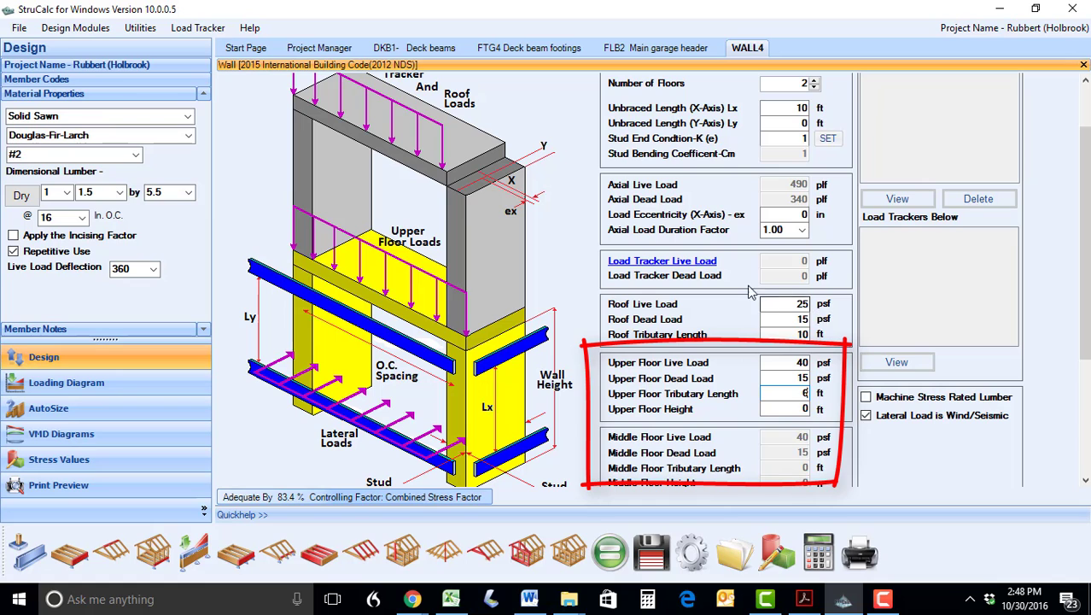
click(674, 260)
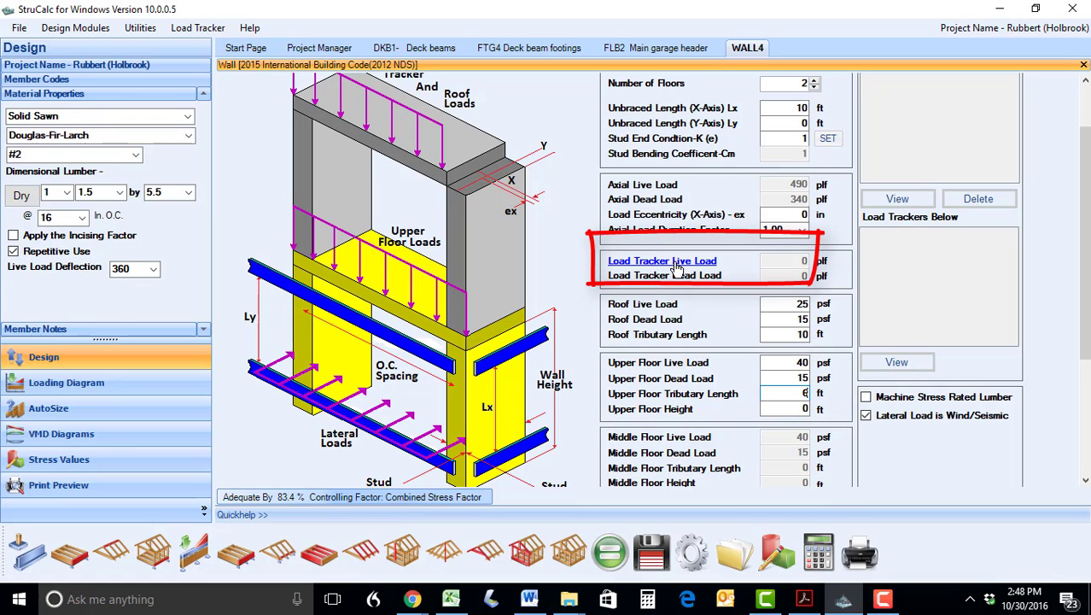
click(662, 260)
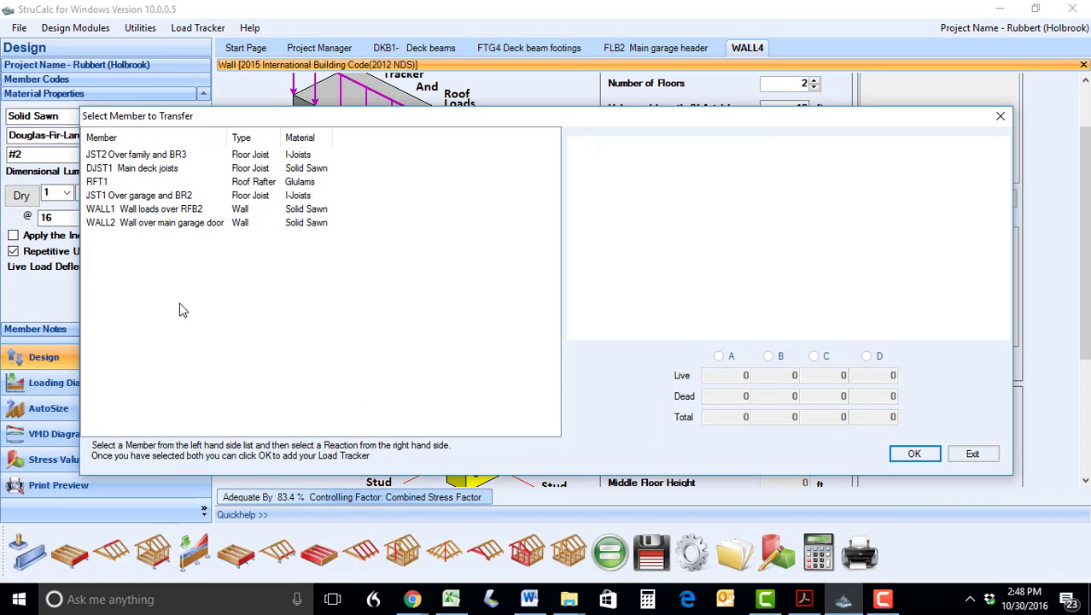
Add the selected three-span member's reaction C to the wall as a load tracker
click(136, 154)
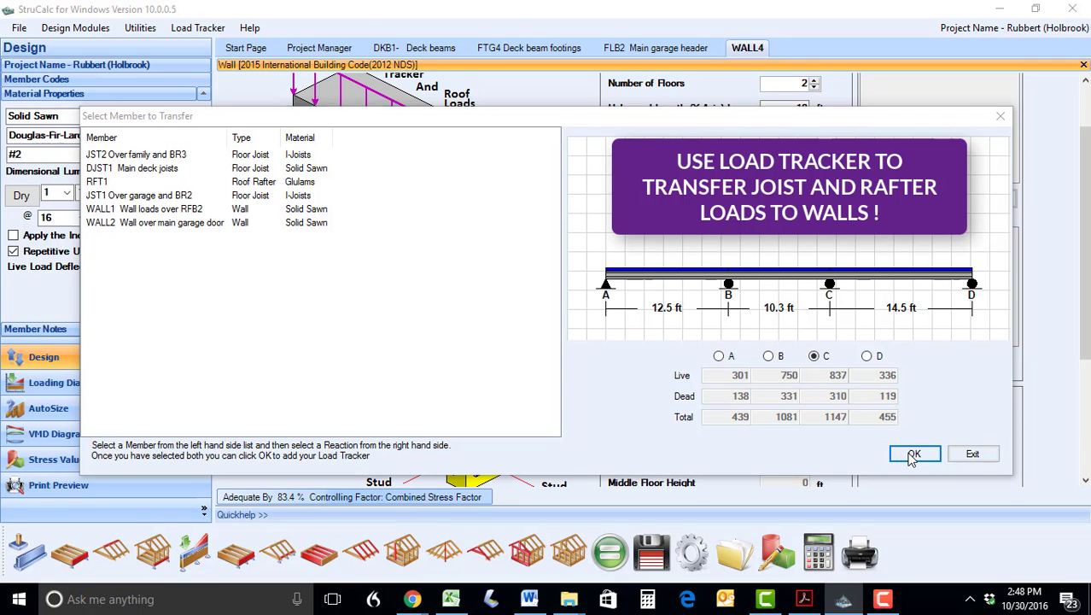
click(914, 453)
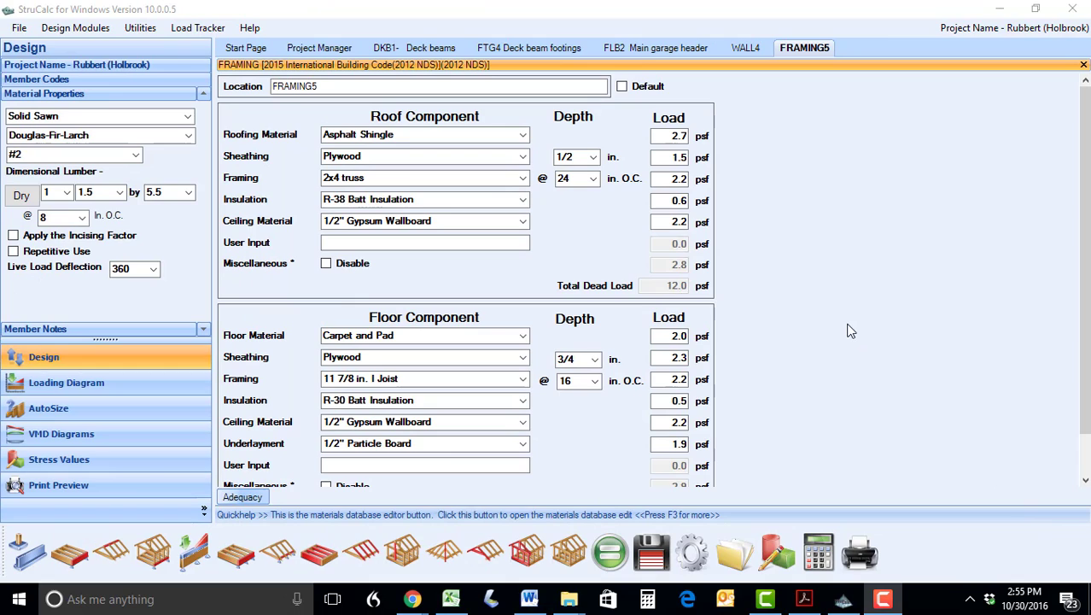
mouse_move(843, 326)
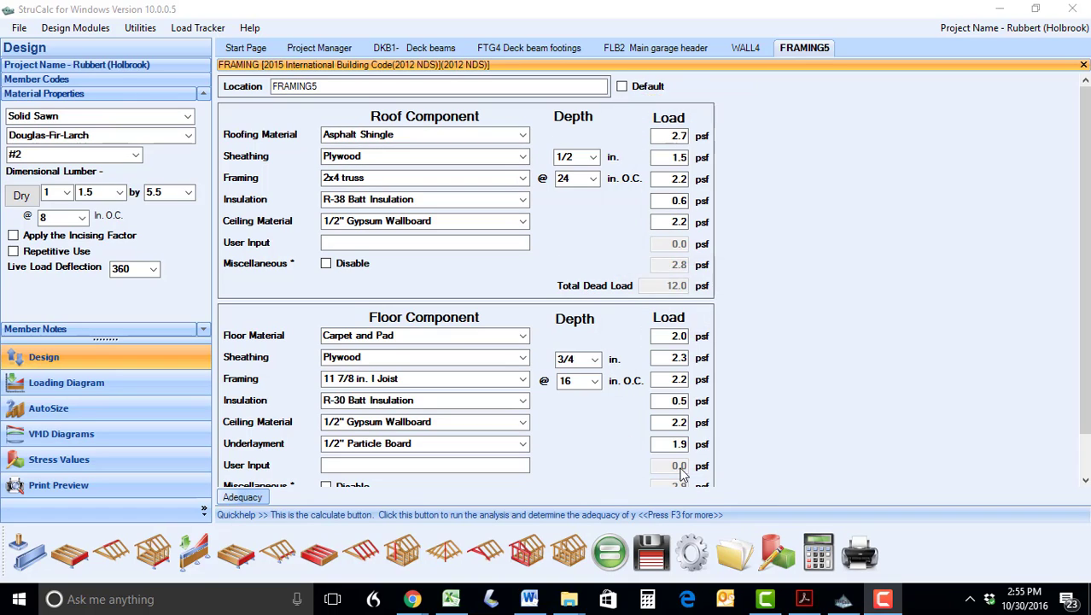
mouse_move(538, 207)
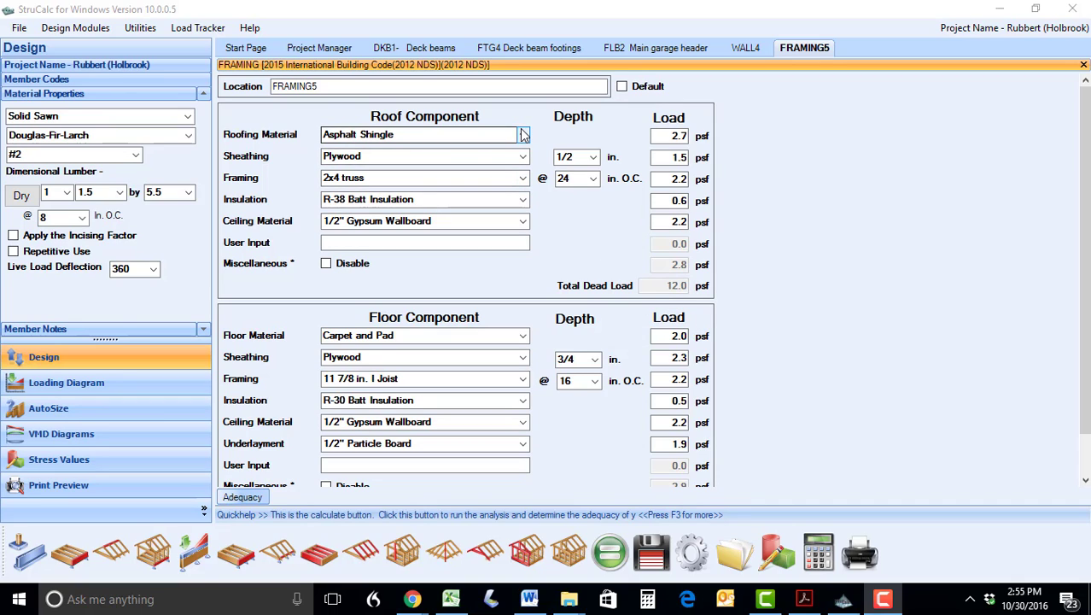
click(522, 134)
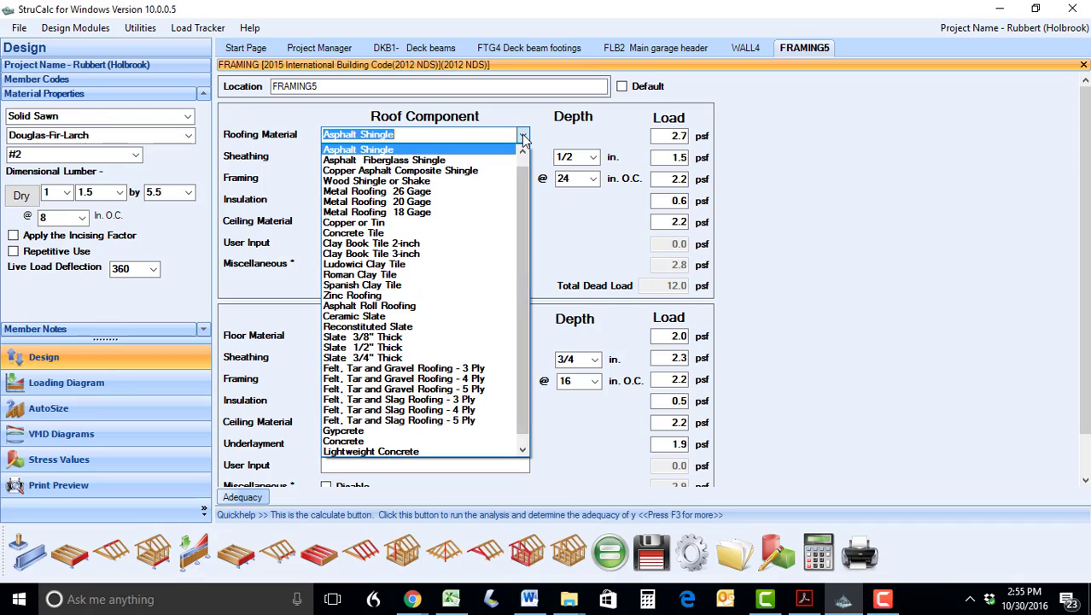
click(358, 134)
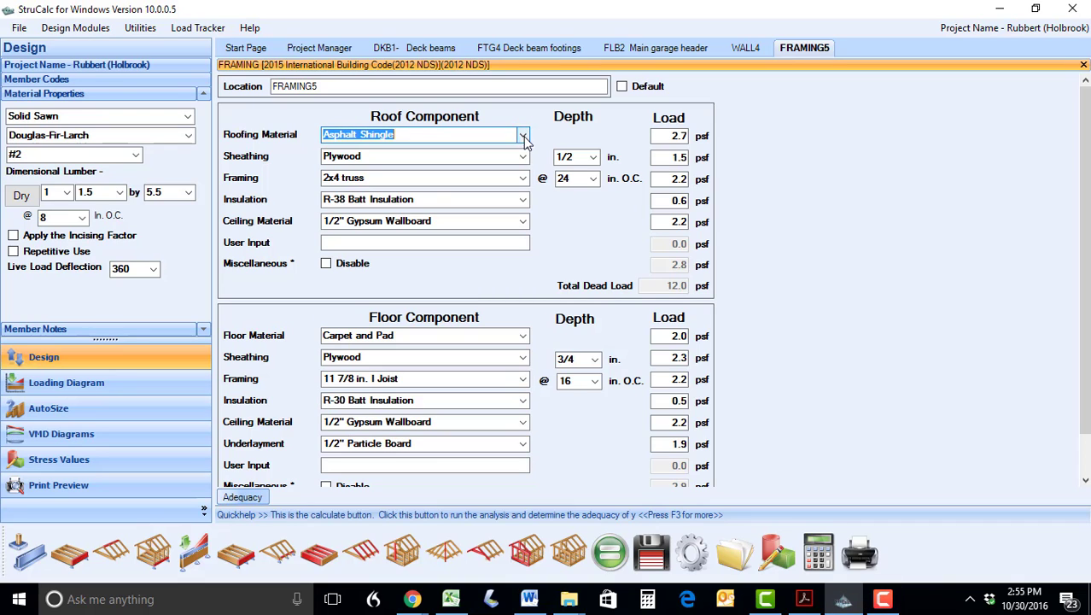
click(523, 156)
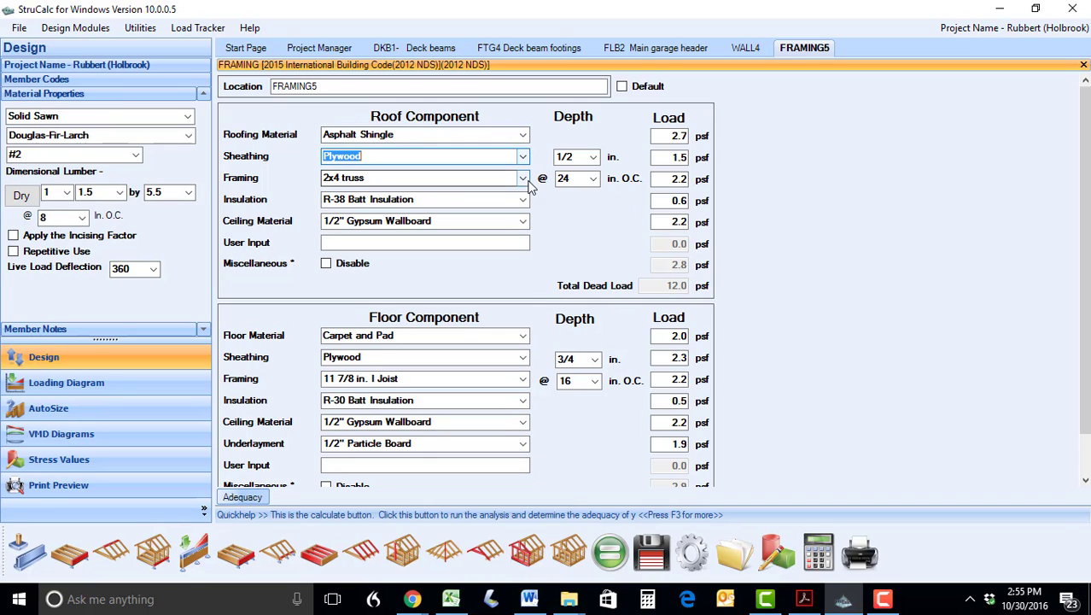
Switch to the FTG10 square footing with 0 lb live and dead loads
click(522, 177)
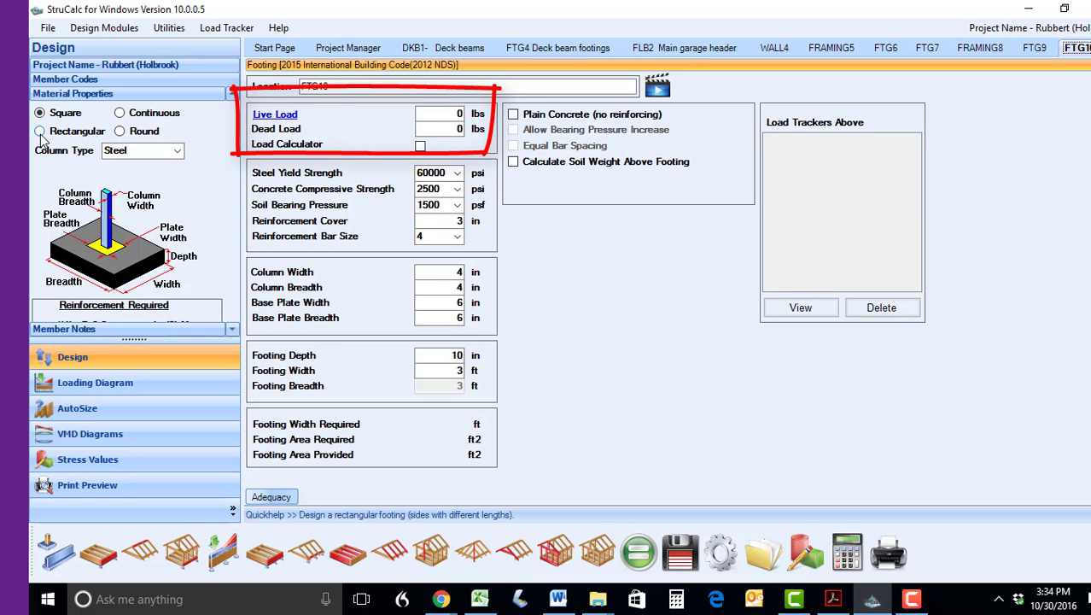
Make FTG10 round and load it with RFB1 reaction B: 1449 lbs live, 79 dead
click(39, 131)
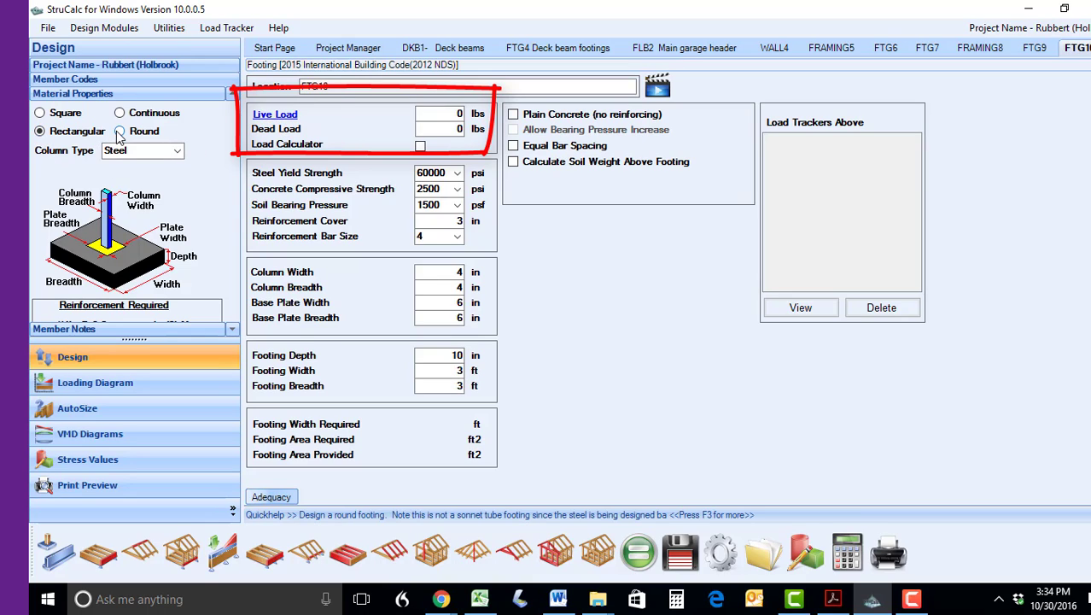
click(119, 131)
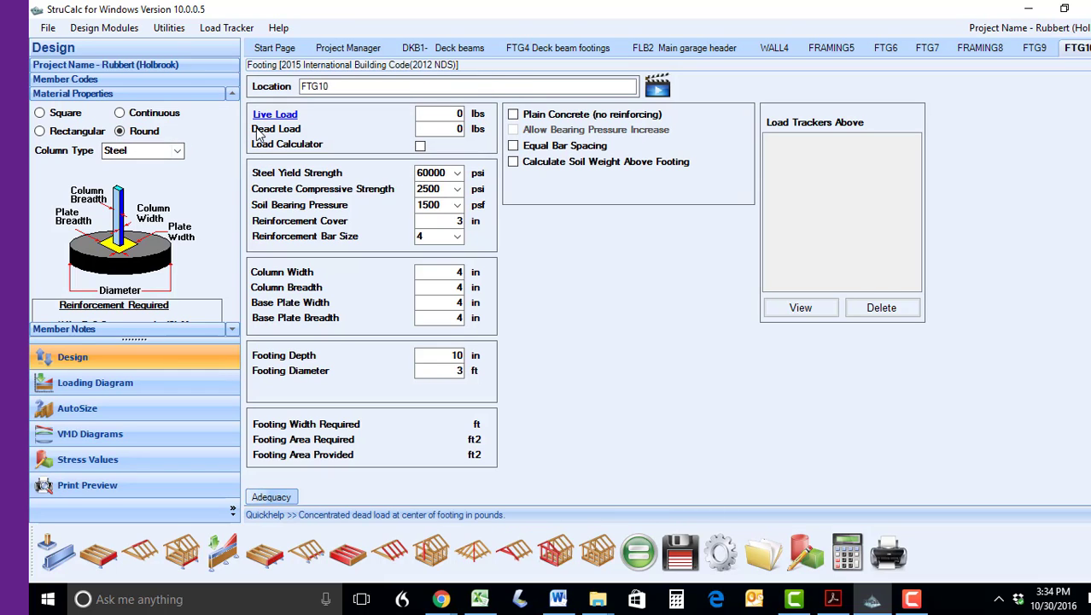
click(657, 85)
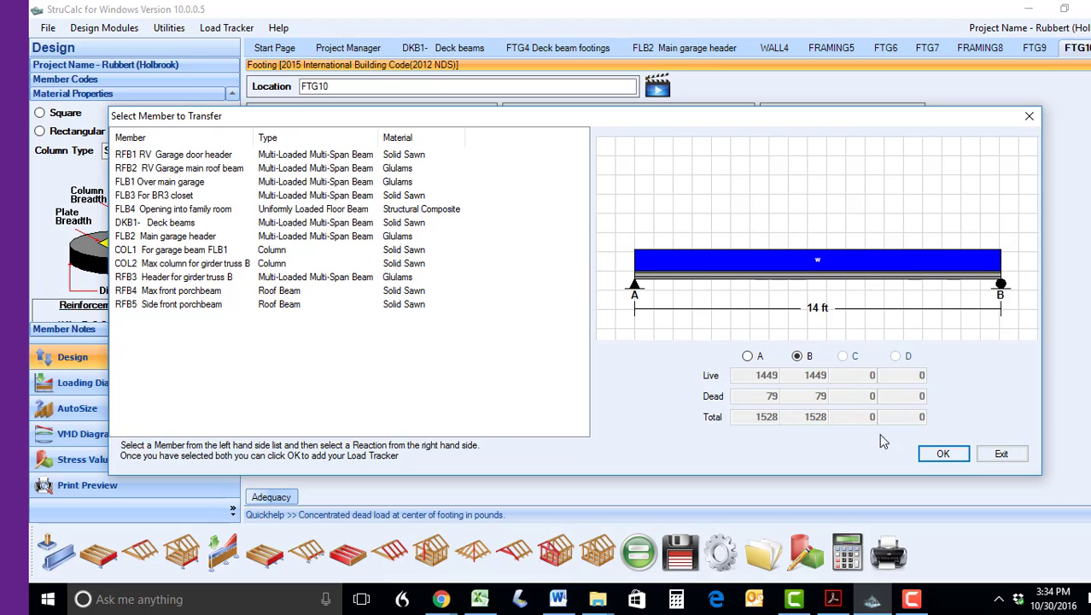
click(942, 453)
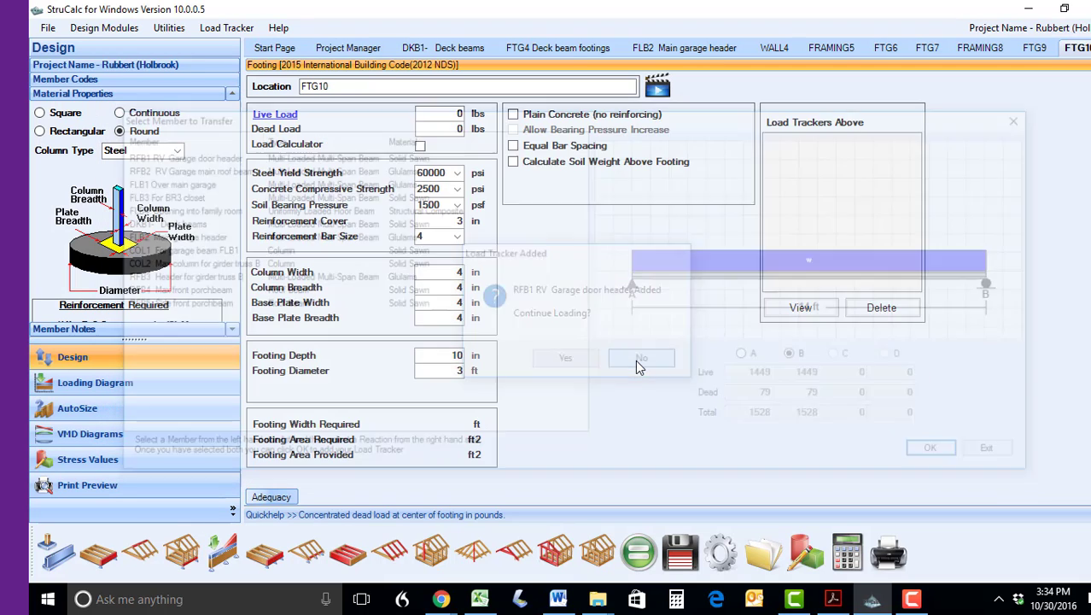
click(641, 357)
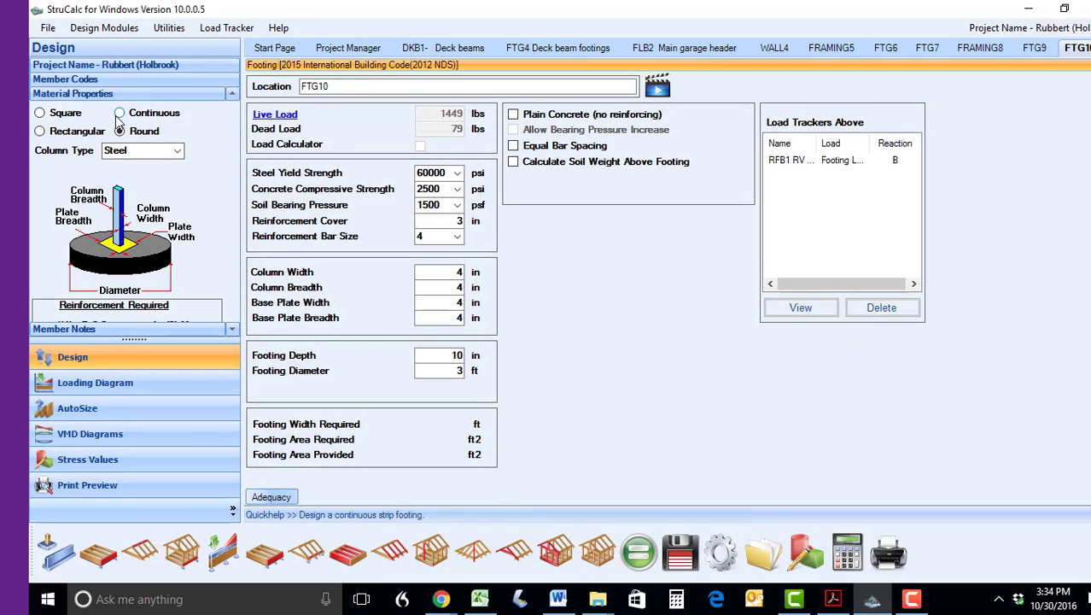
click(118, 112)
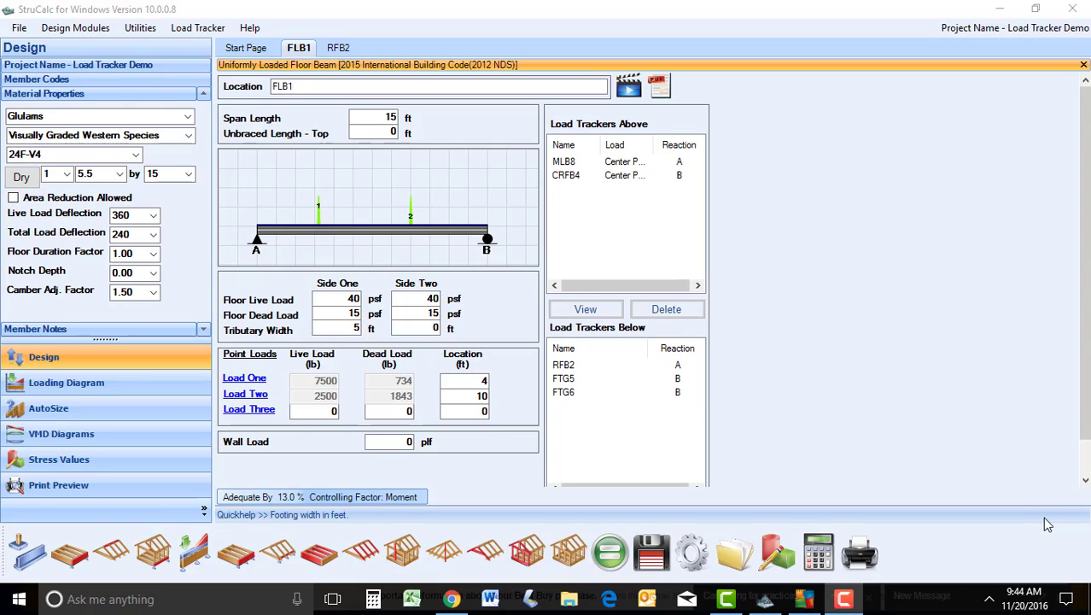
mouse_move(480, 50)
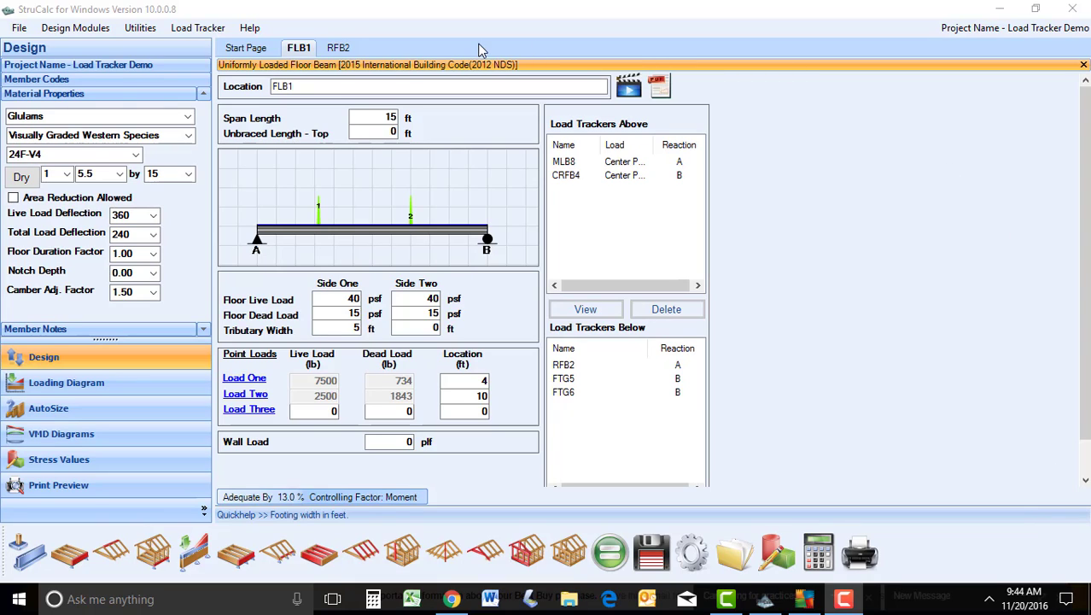
View the Load Tracker Demo FLB1 floor beam, then the RFB2 design
click(338, 47)
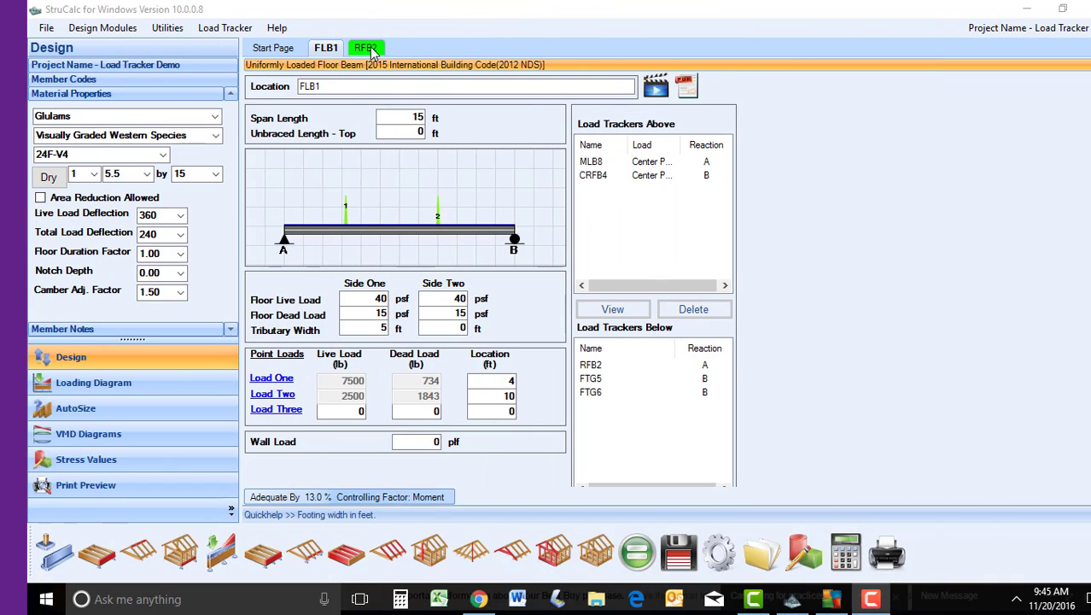
click(365, 46)
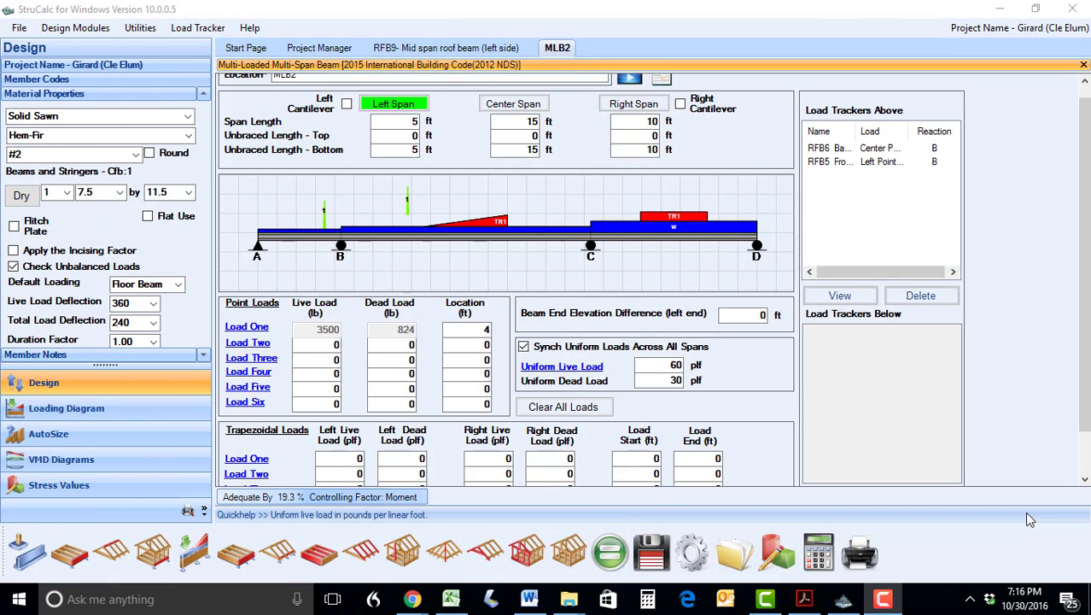
mouse_move(827, 275)
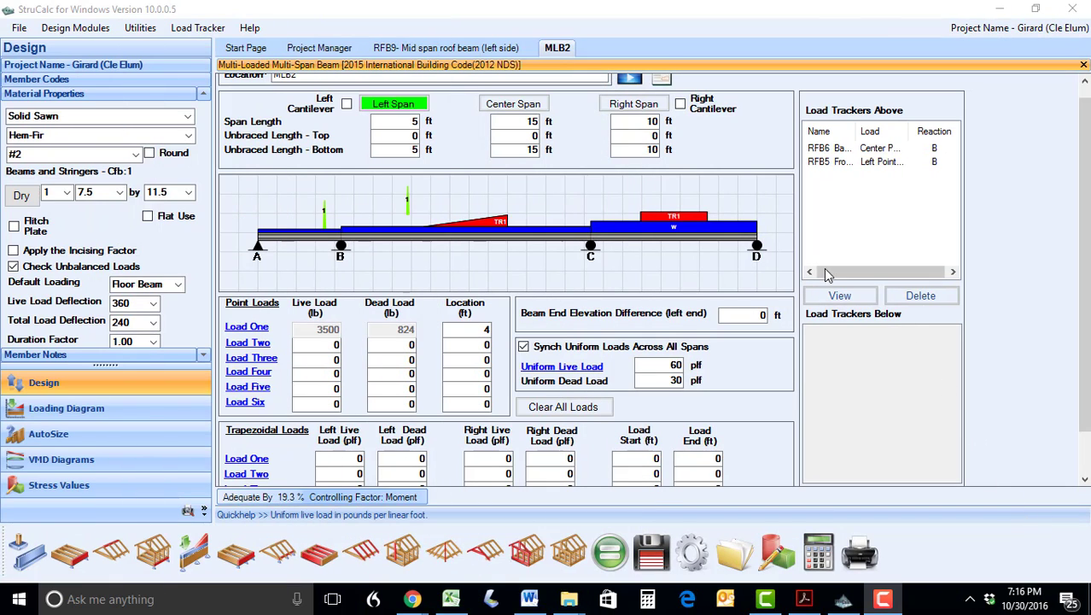
mouse_move(297, 249)
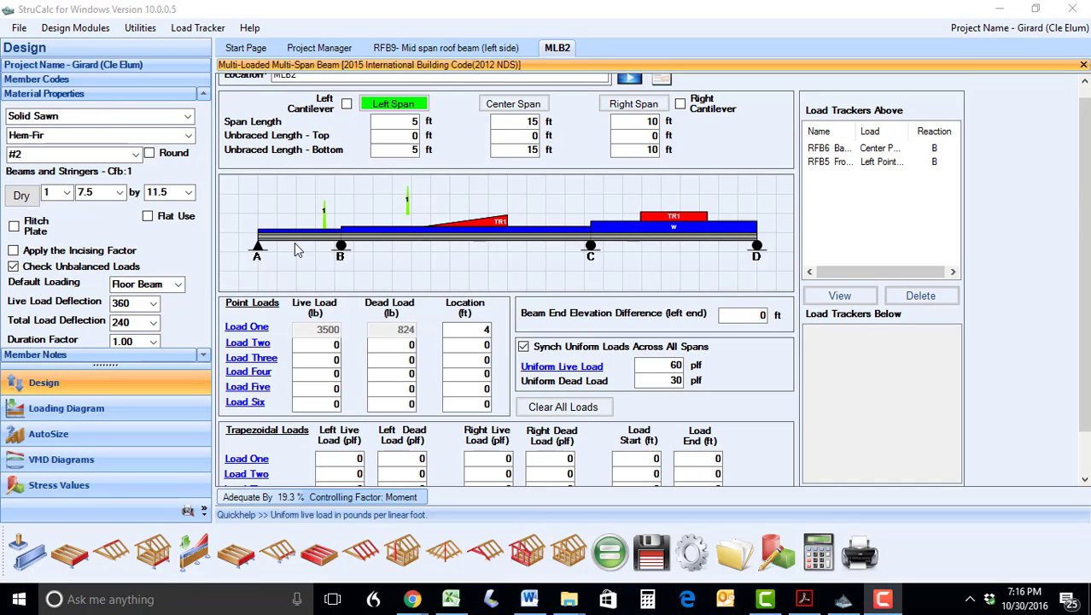
mouse_move(293, 321)
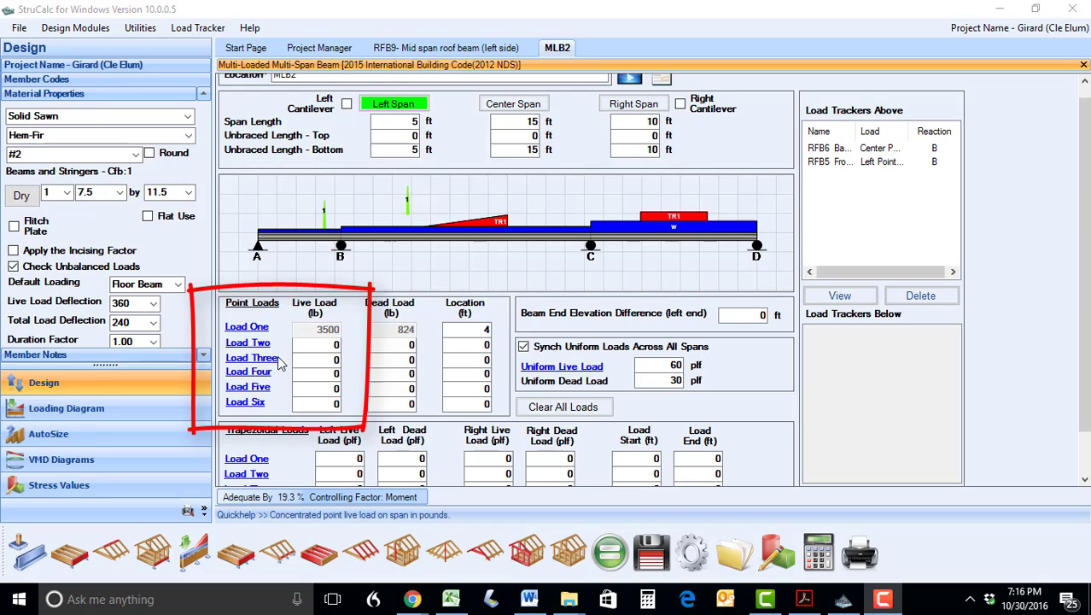
mouse_move(275, 409)
text(100)
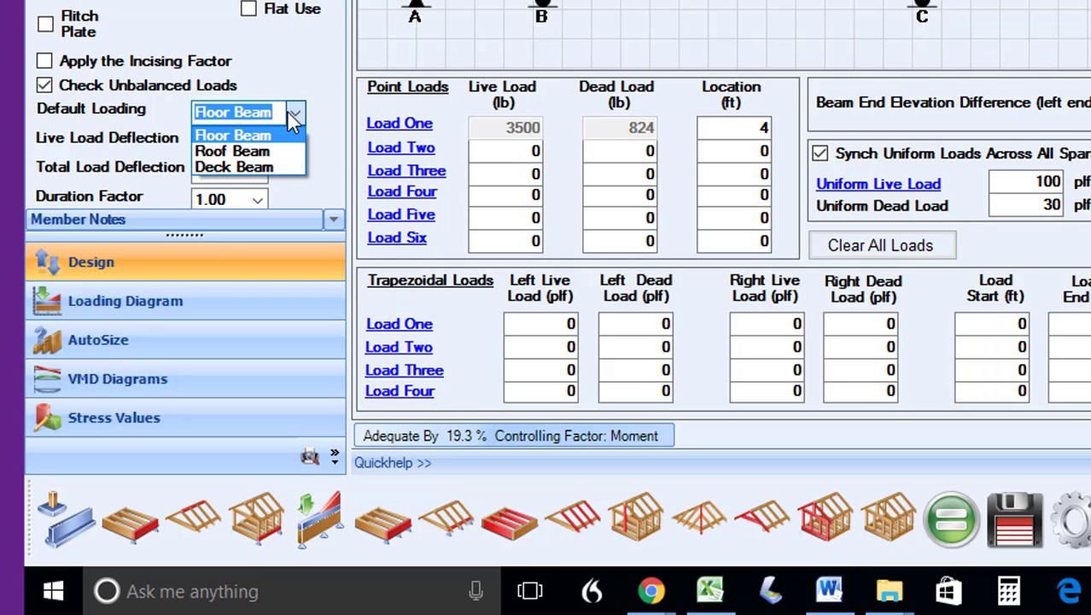
mouse_move(283, 145)
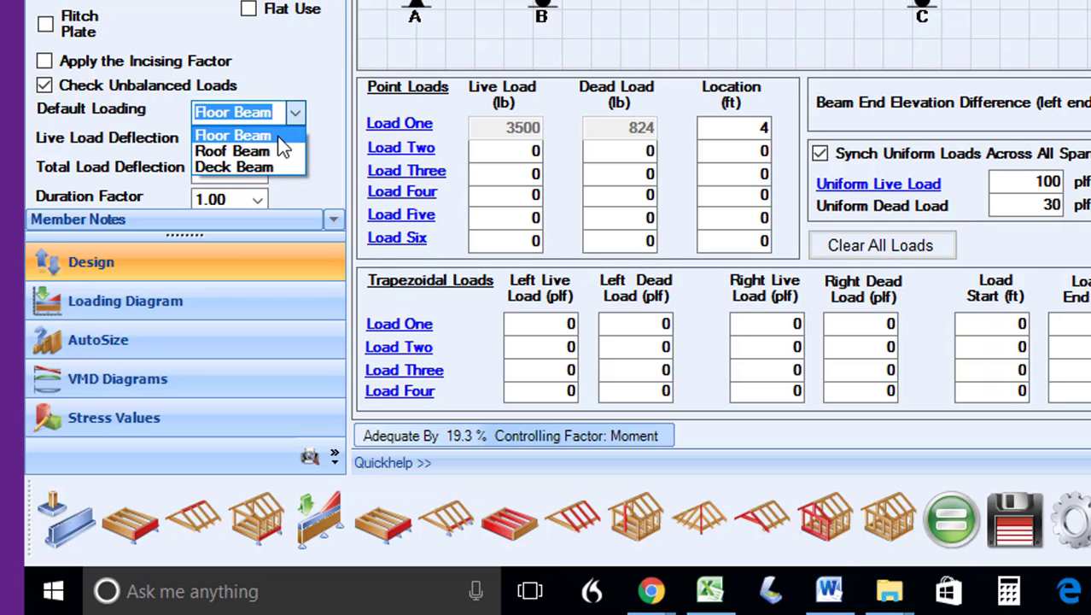
Keep MLB2's default loading set to Floor Beam
click(232, 150)
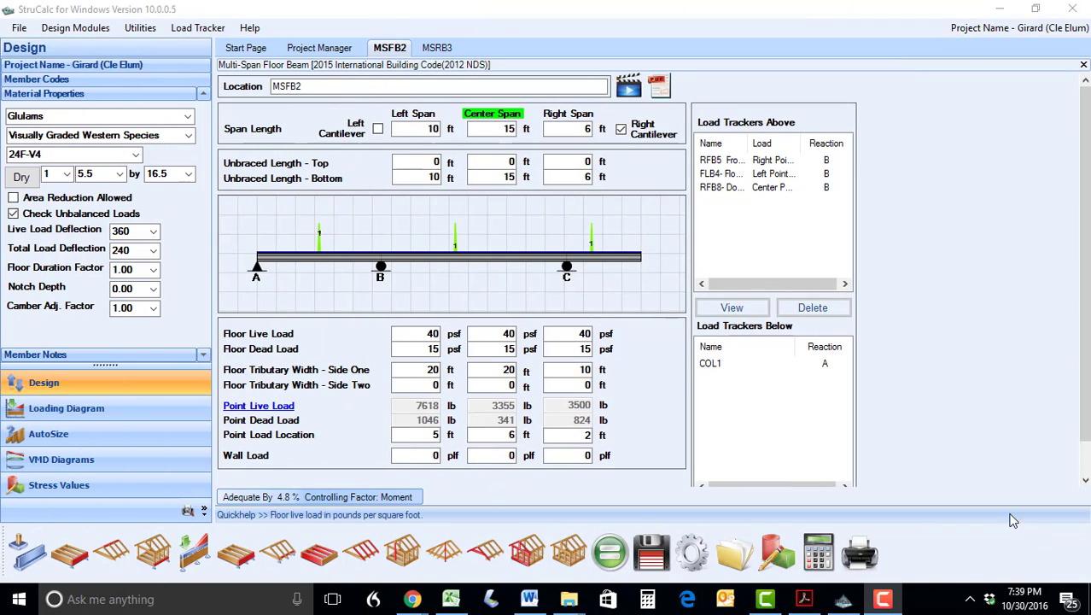
mouse_move(485, 280)
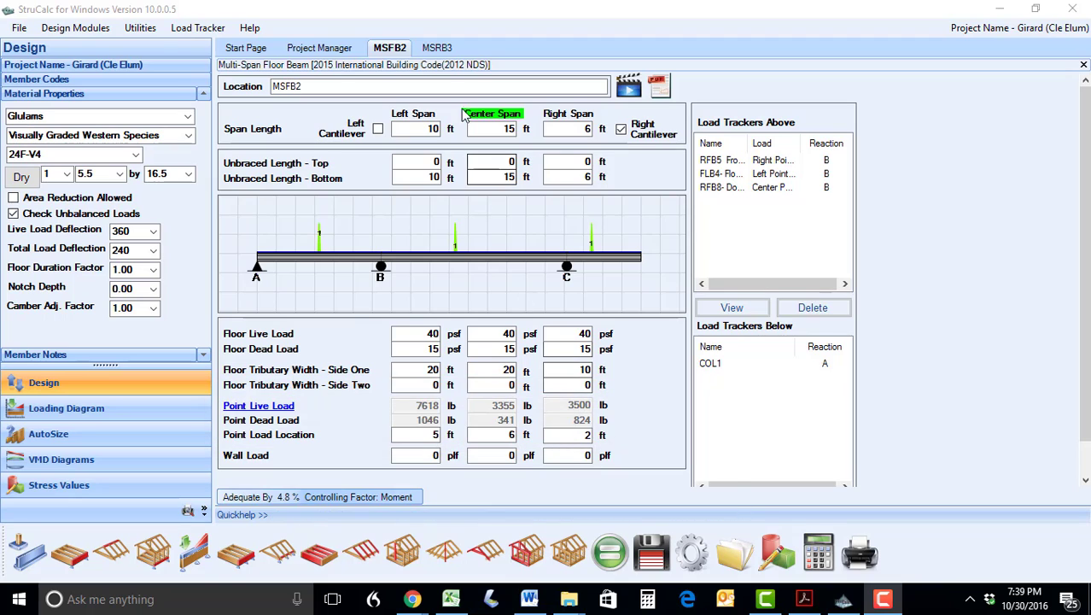
Switch to the MSRB3 roof beam design tab
click(438, 47)
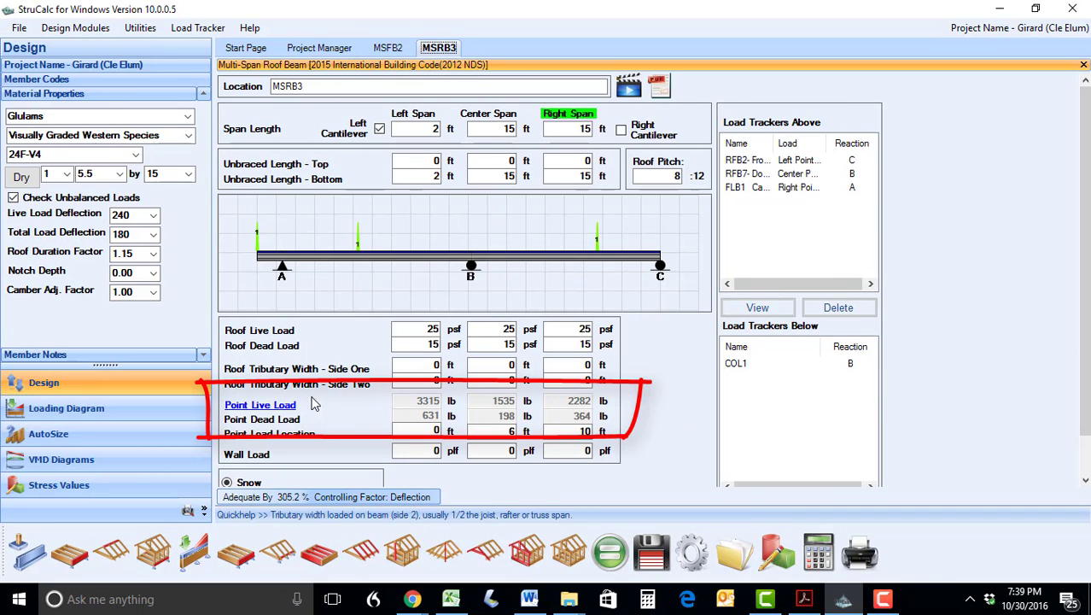
mouse_move(572, 410)
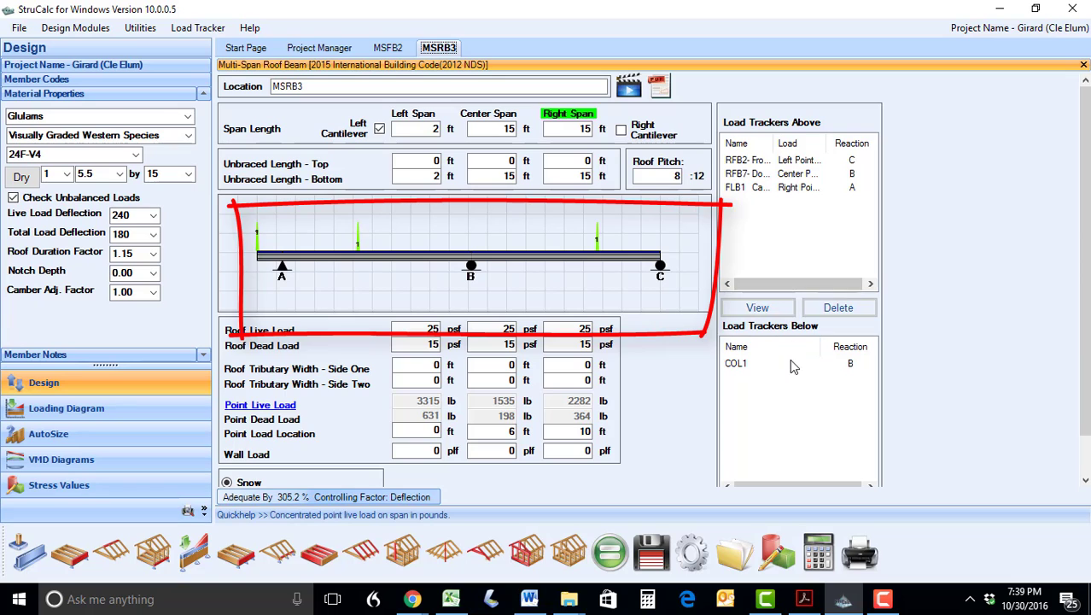
mouse_move(793, 382)
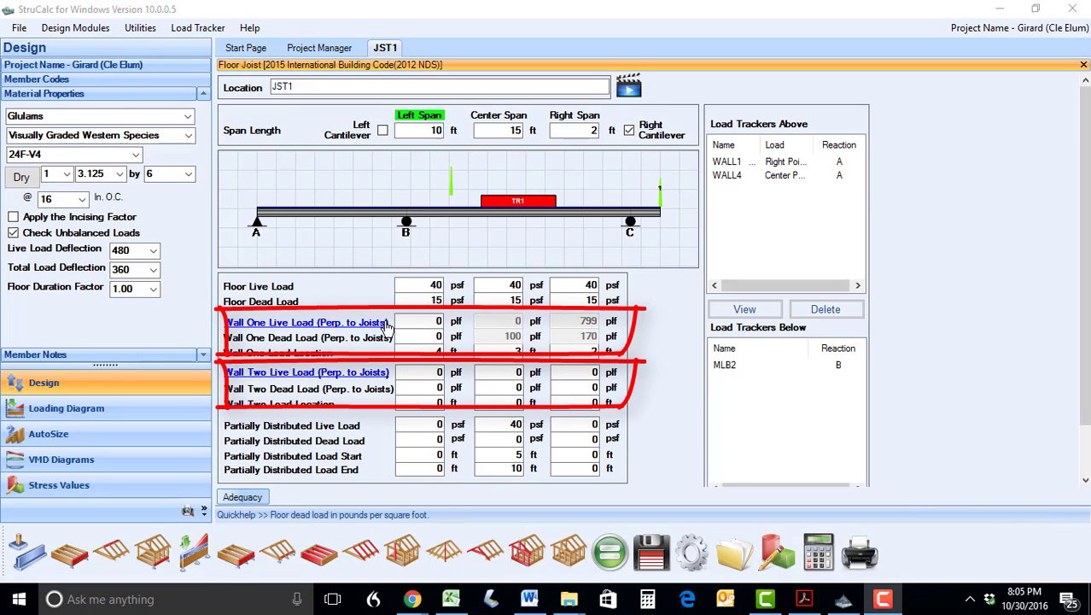
Transfer WALL1's reaction A onto JST1 as a wall load
click(307, 322)
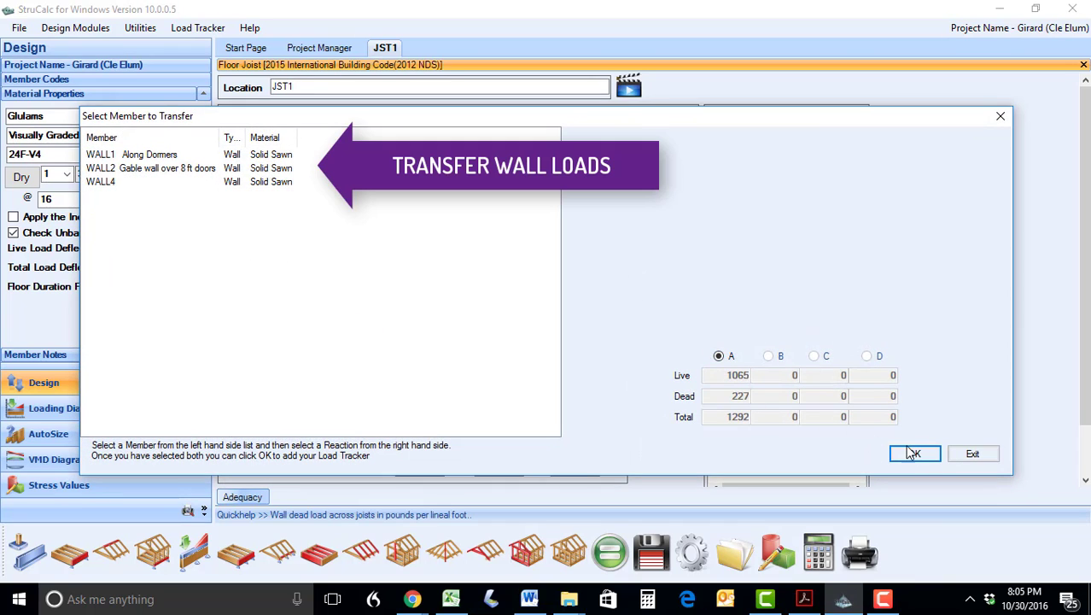
click(914, 453)
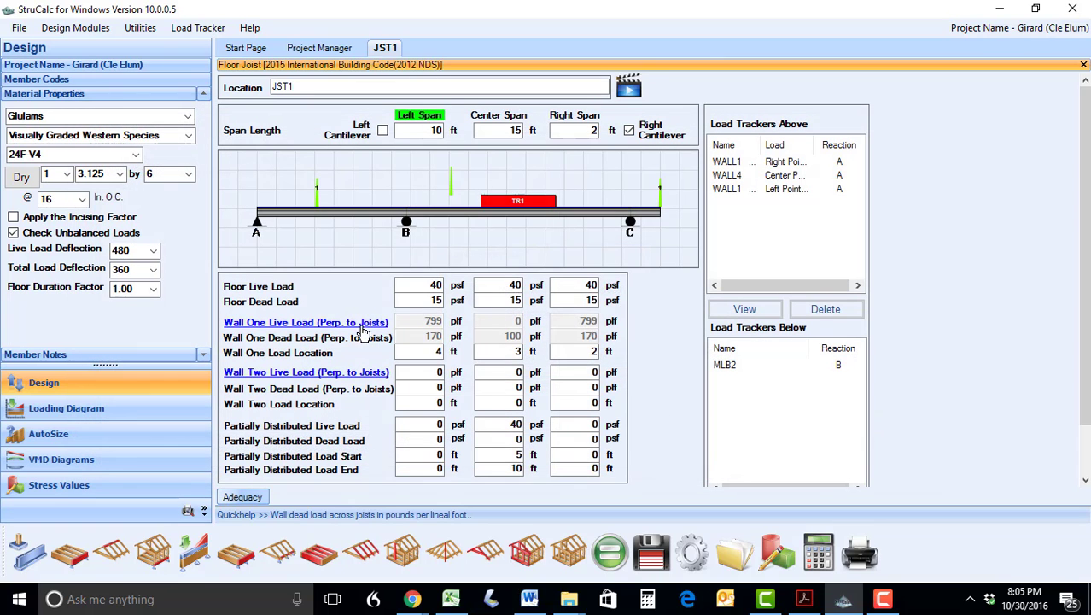
mouse_move(418, 348)
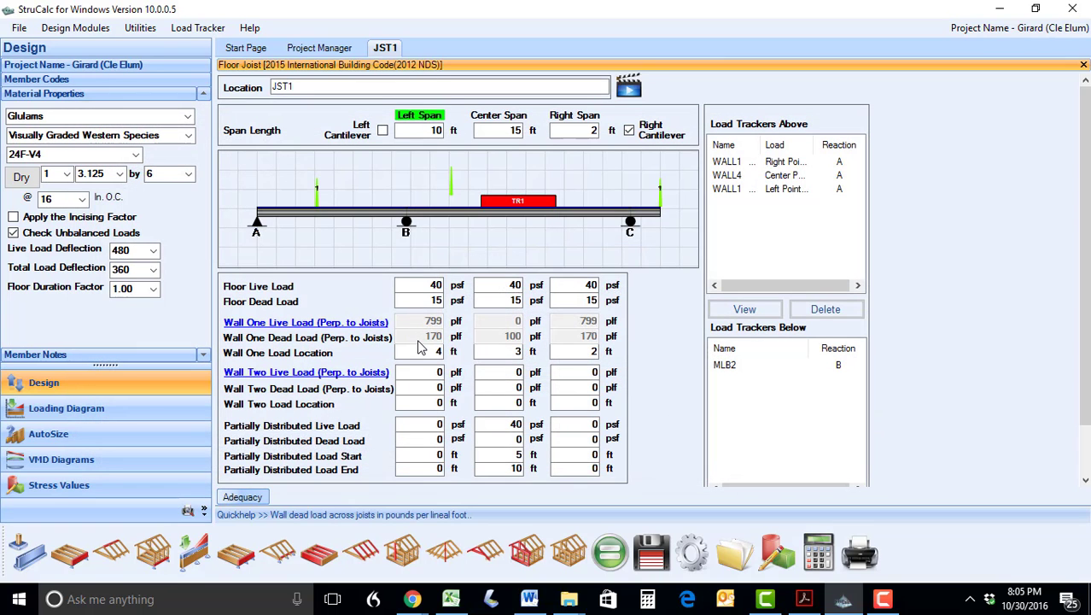
mouse_move(444, 371)
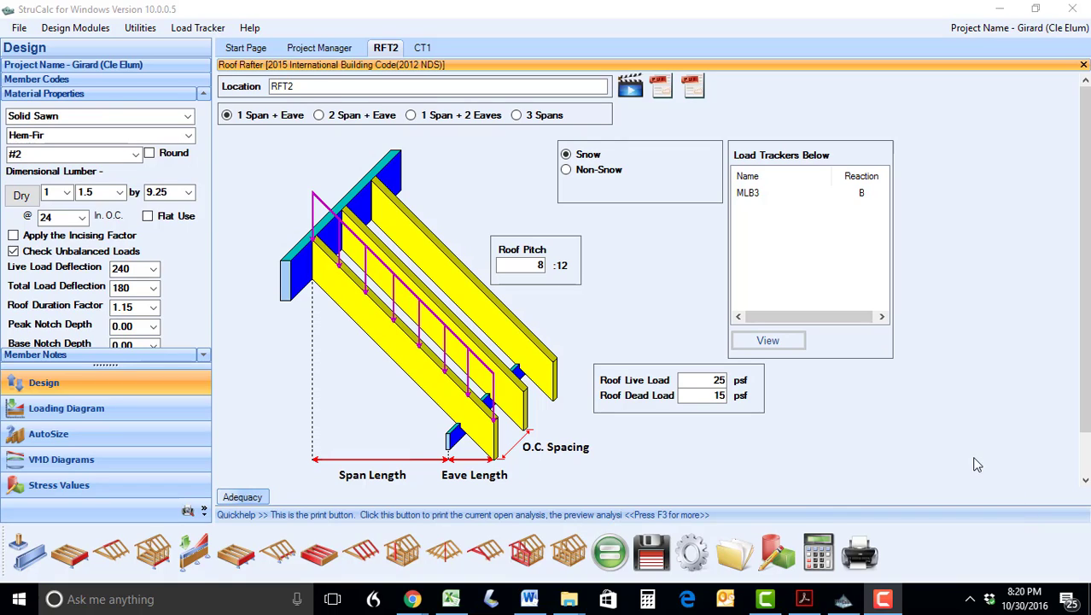
mouse_move(363, 304)
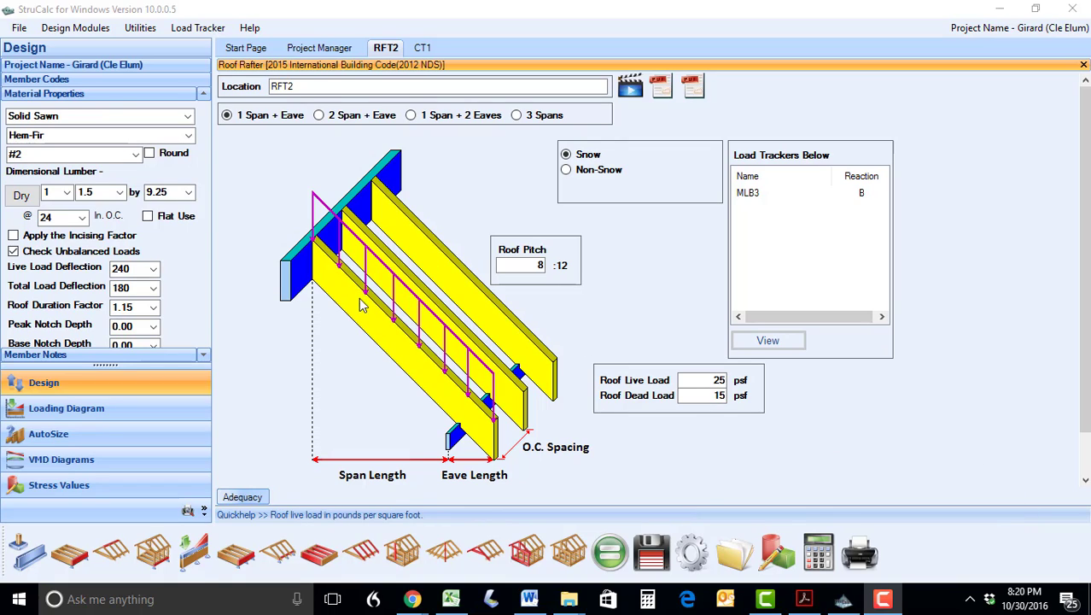
mouse_move(566, 342)
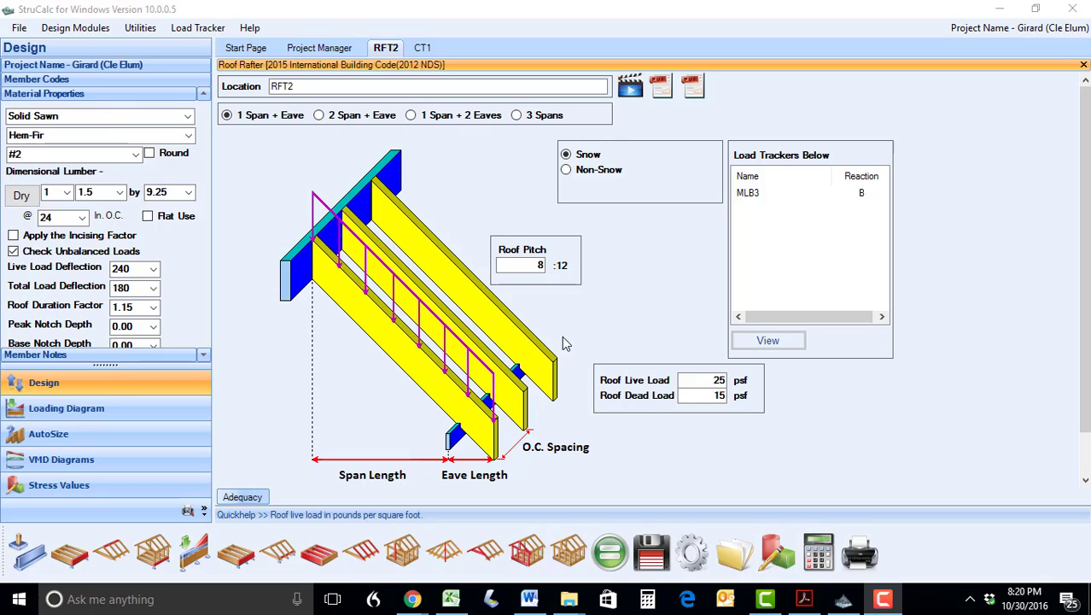
mouse_move(562, 365)
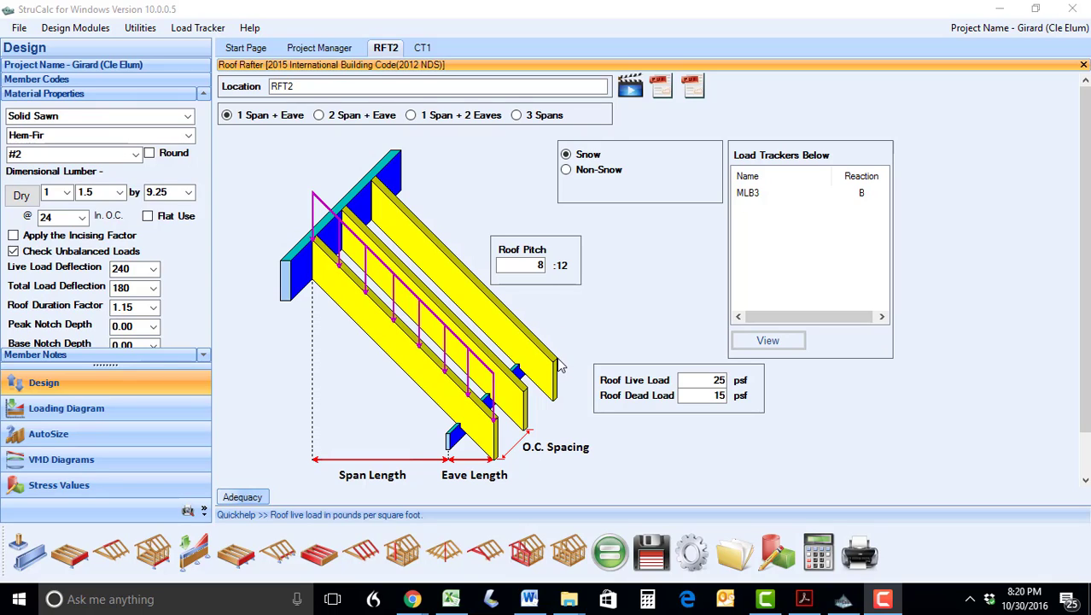
mouse_move(358, 228)
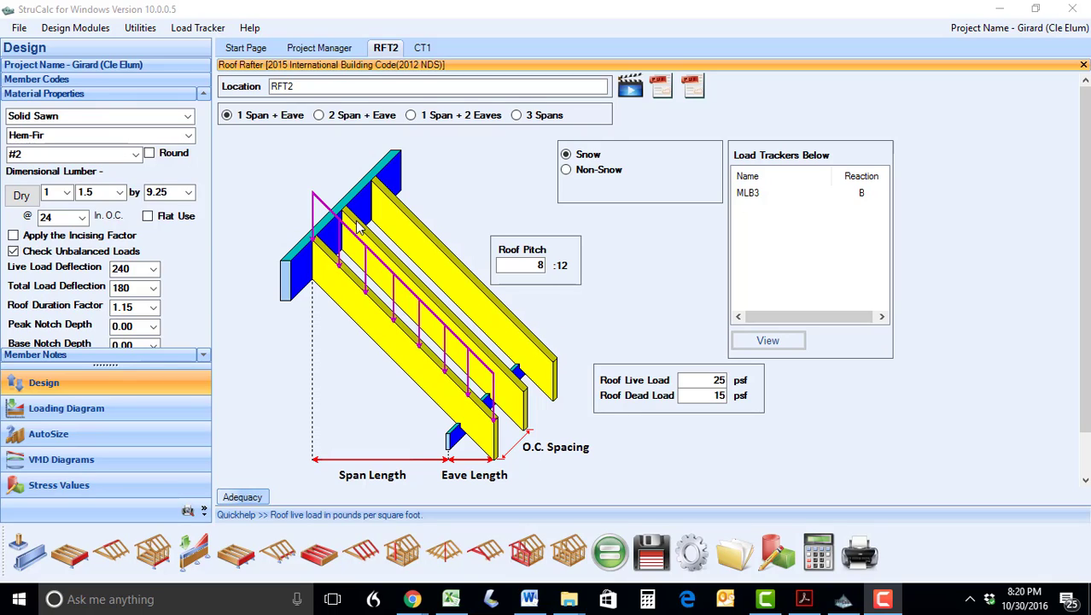
Cycle RFT2 through 1 Span + 2 Eaves and 2 Span + Eave, ending on 3 Spans
click(411, 114)
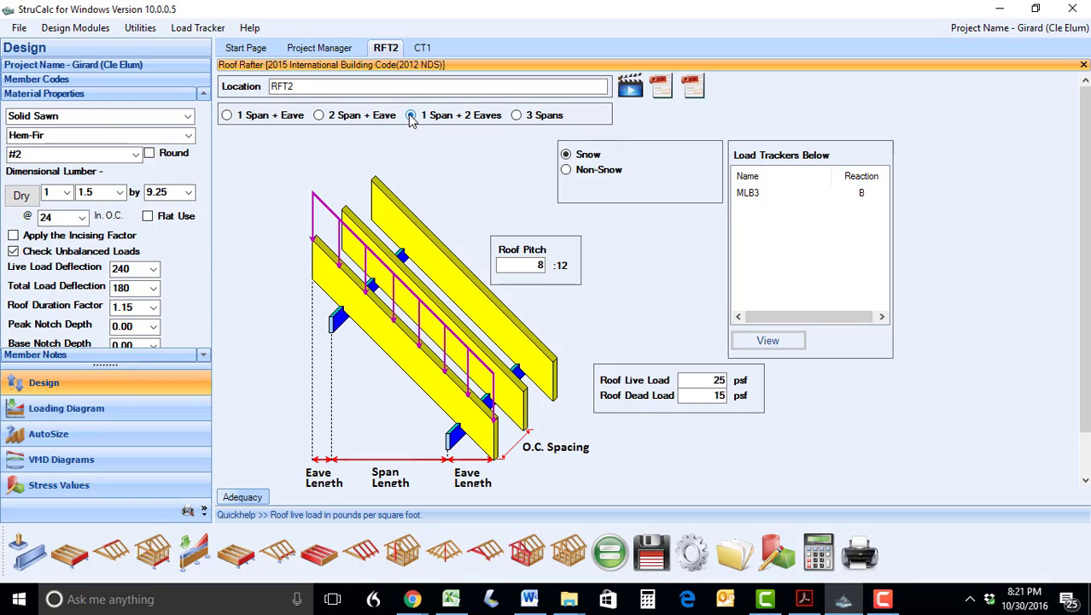
click(318, 114)
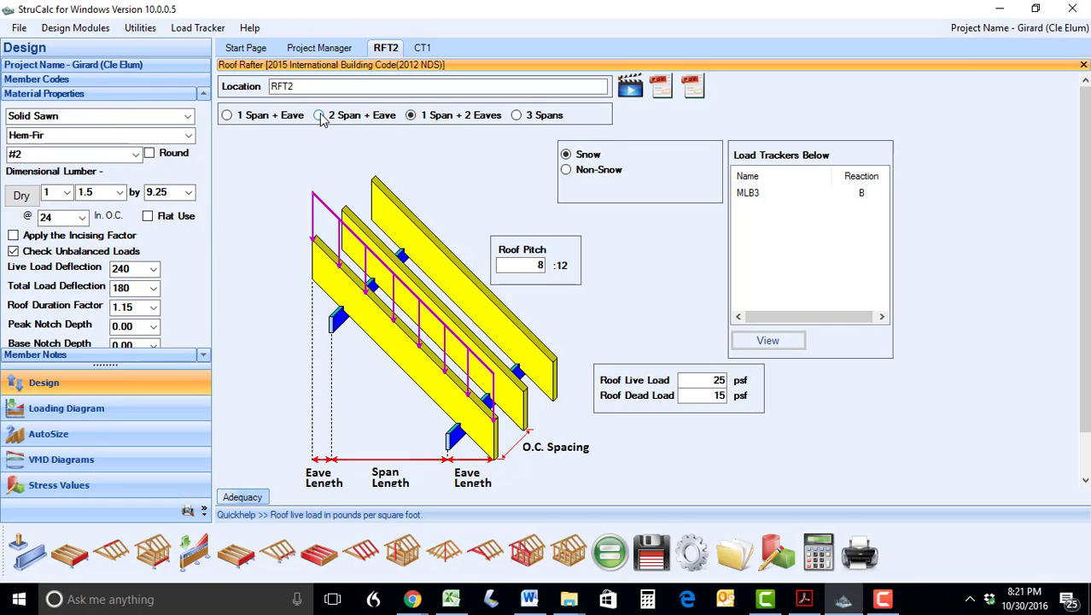
click(318, 115)
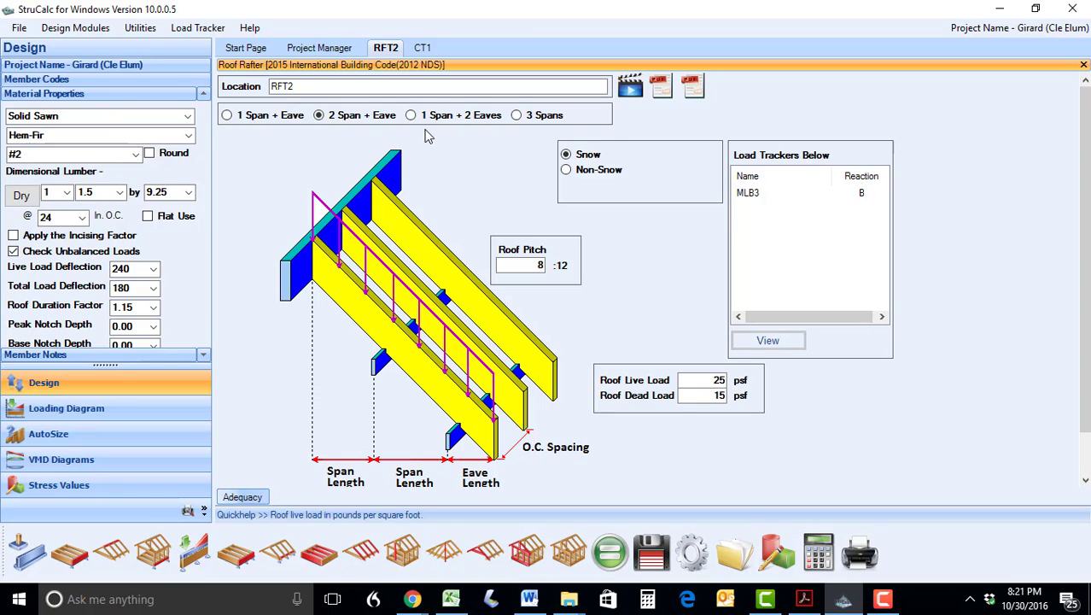
click(517, 114)
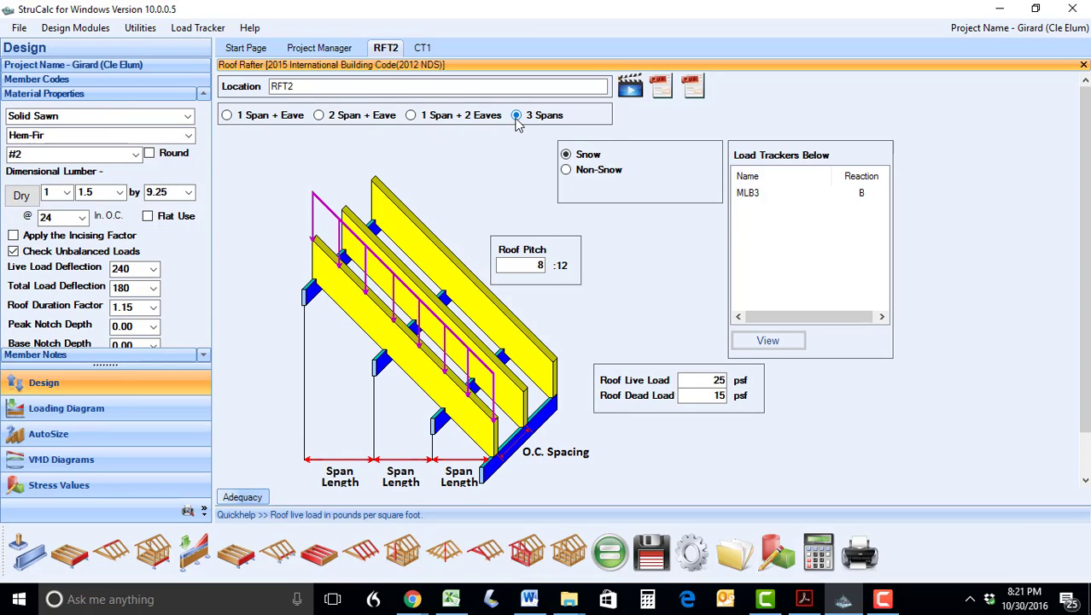